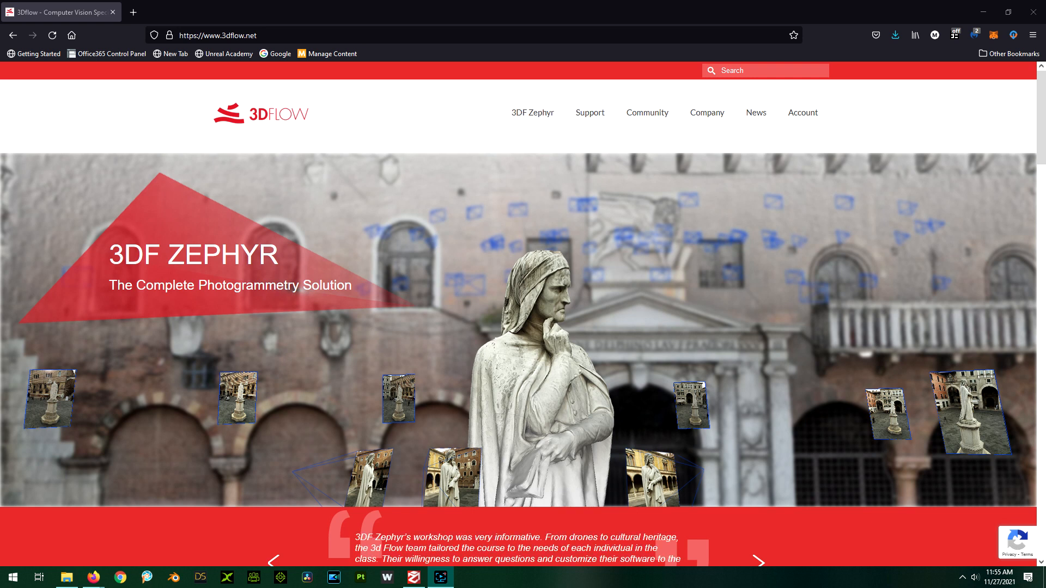
mouse_move(427, 204)
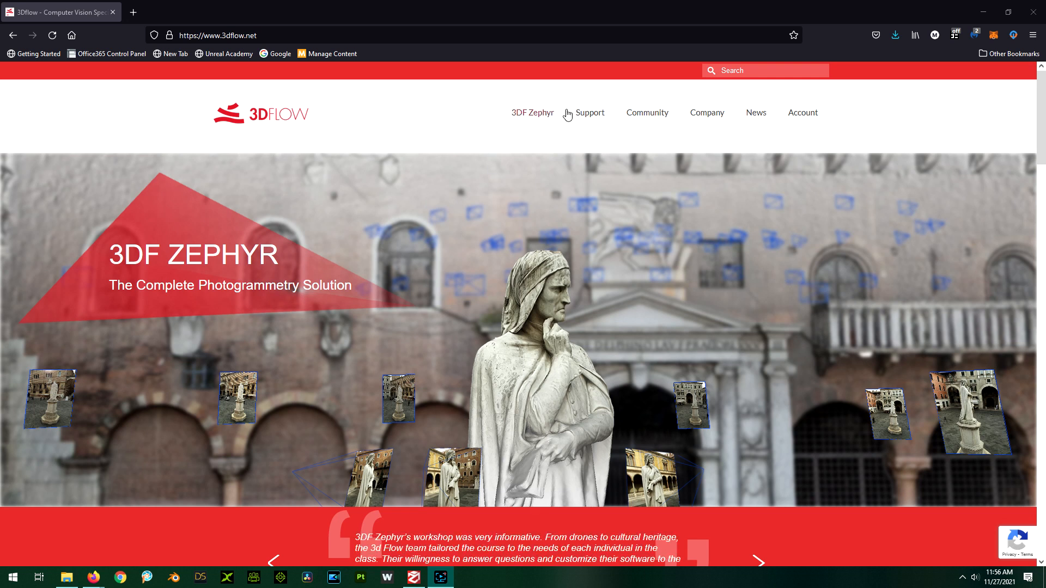
Open the 3DF Zephyr dropdown menu on the 3DFlow website
left_click(532, 112)
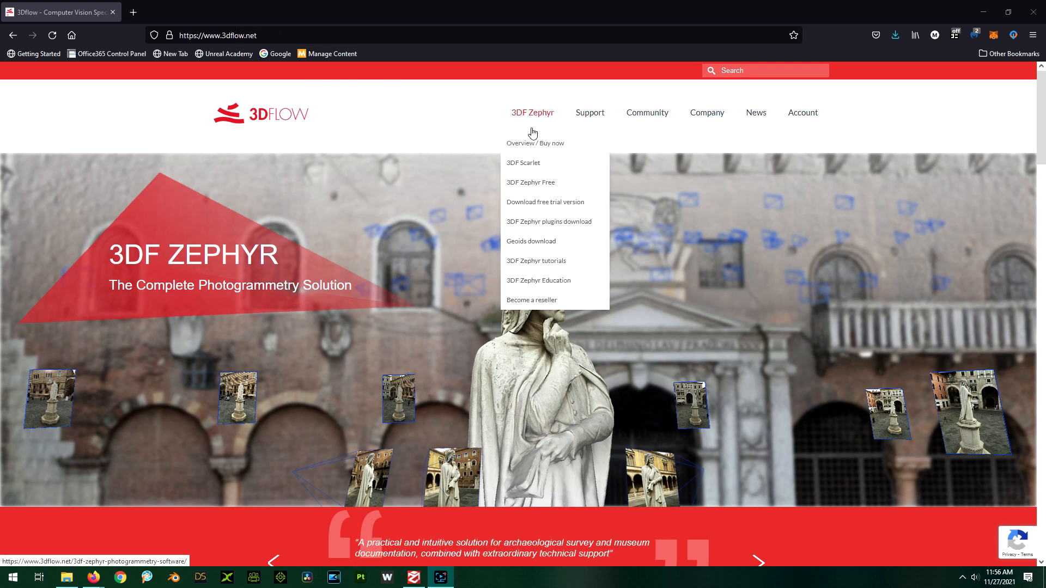
mouse_move(530, 182)
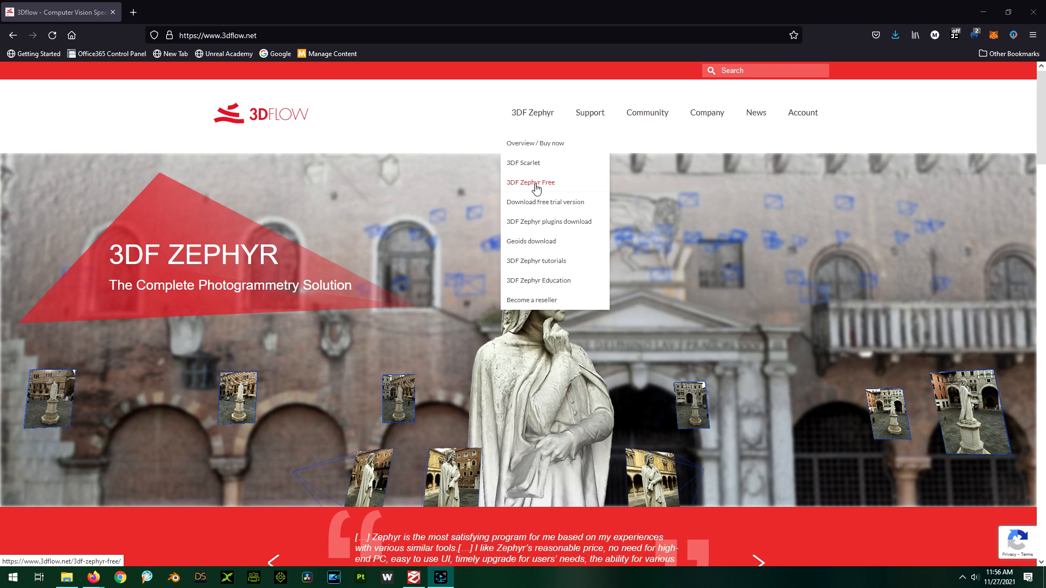
mouse_move(538, 190)
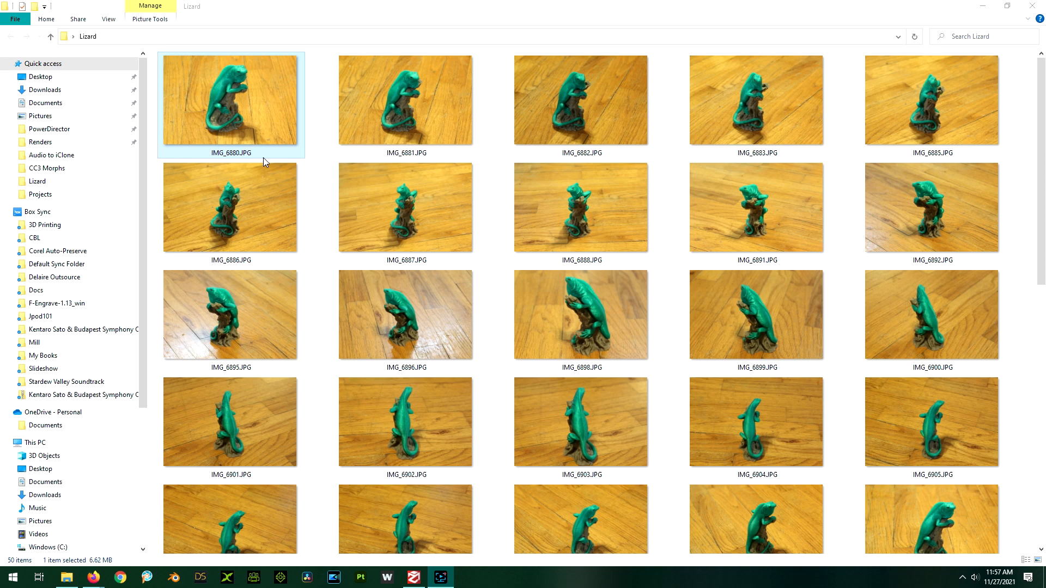
mouse_move(256, 109)
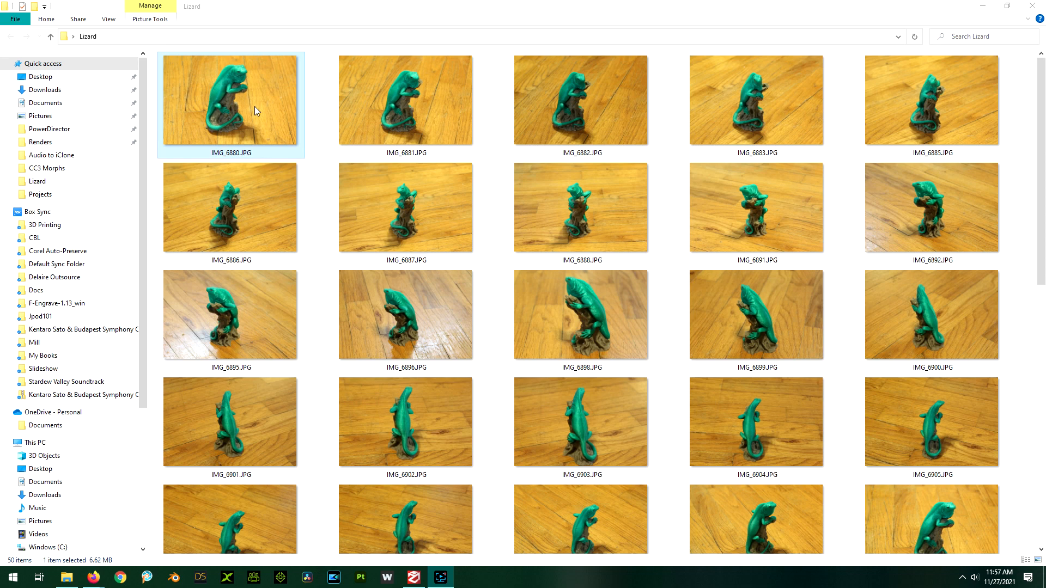
double_click(230, 99)
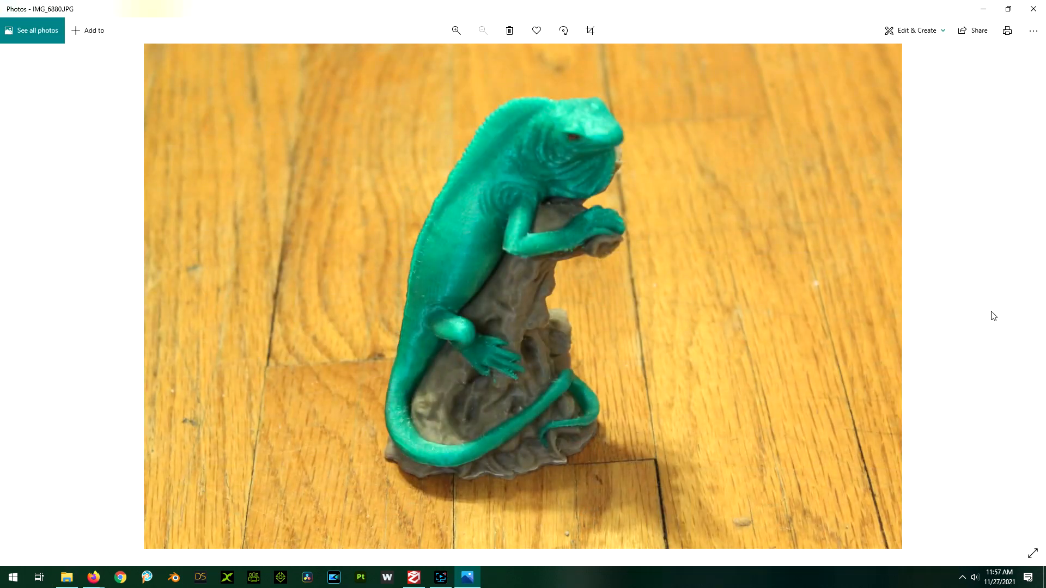
left_click(1033, 294)
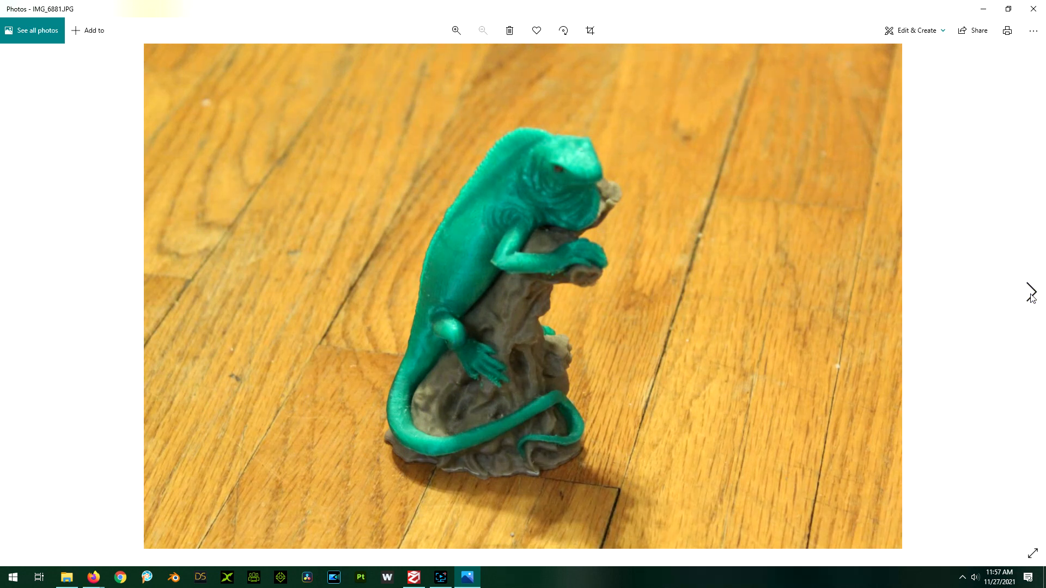
left_click(1033, 294)
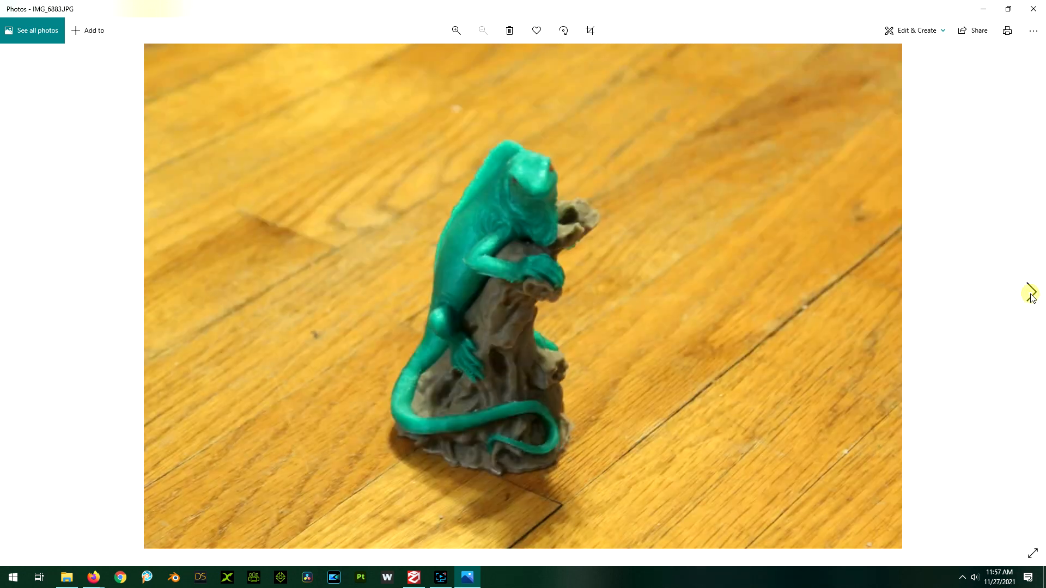
left_click(1031, 294)
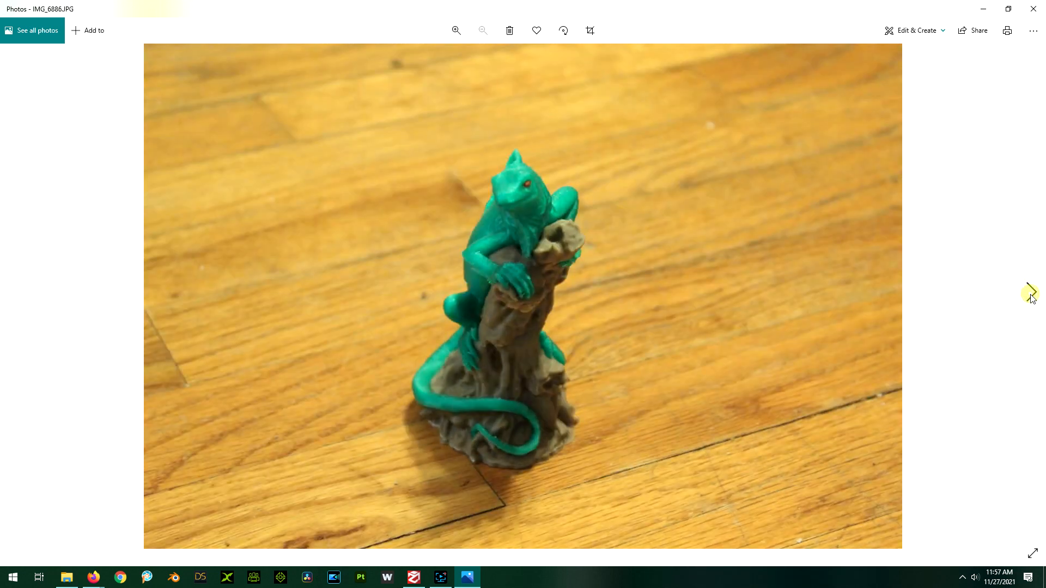
left_click(1030, 292)
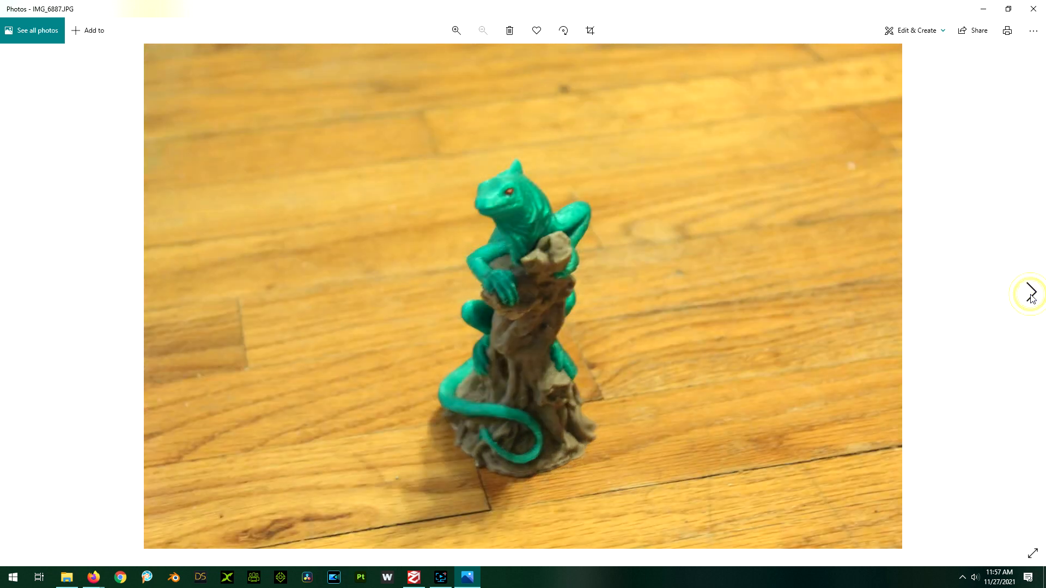
left_click(1030, 292)
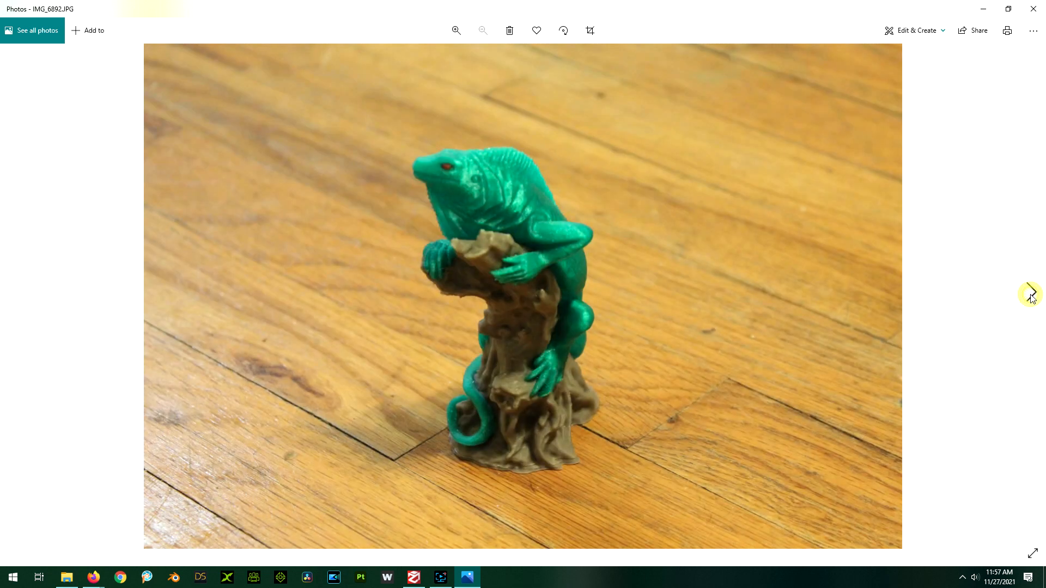
left_click(1030, 294)
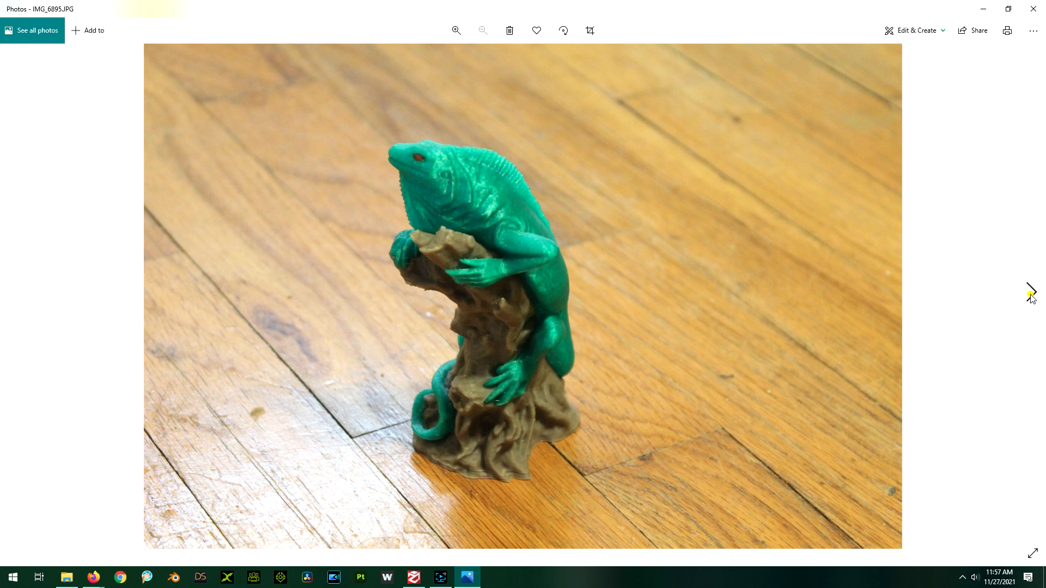
left_click(1031, 292)
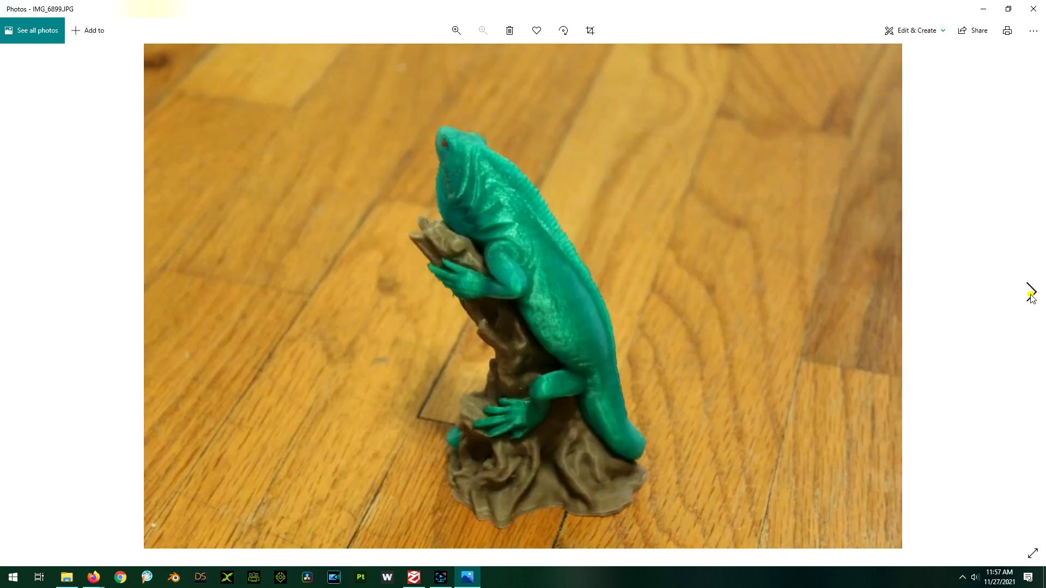
left_click(1030, 292)
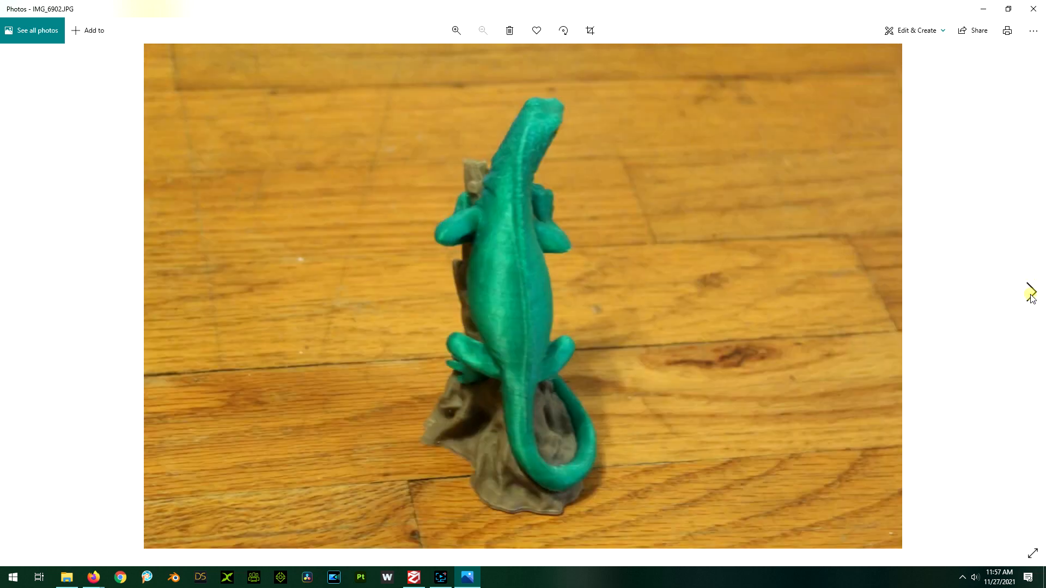
left_click(1030, 293)
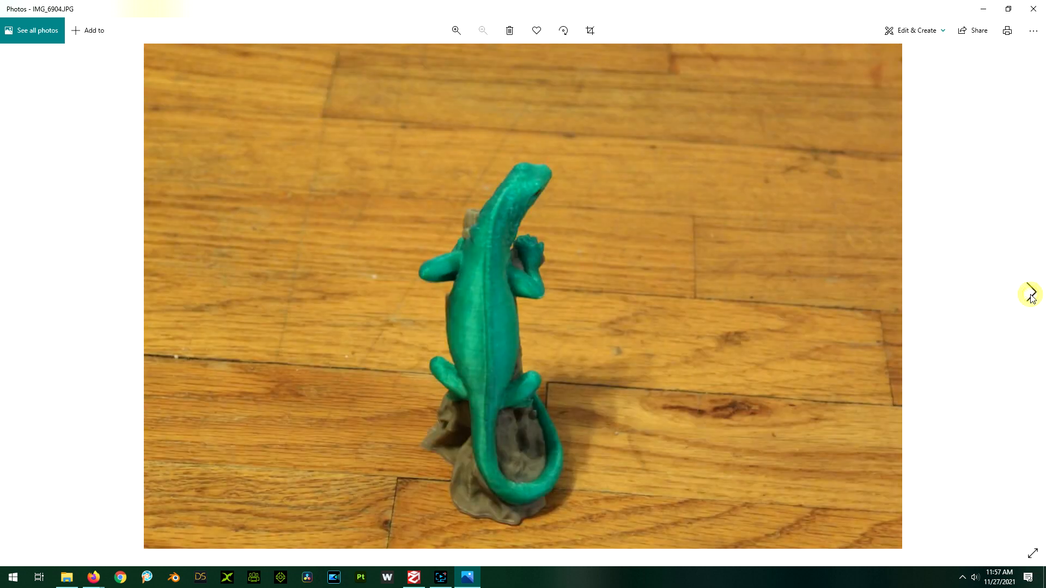
left_click(1031, 292)
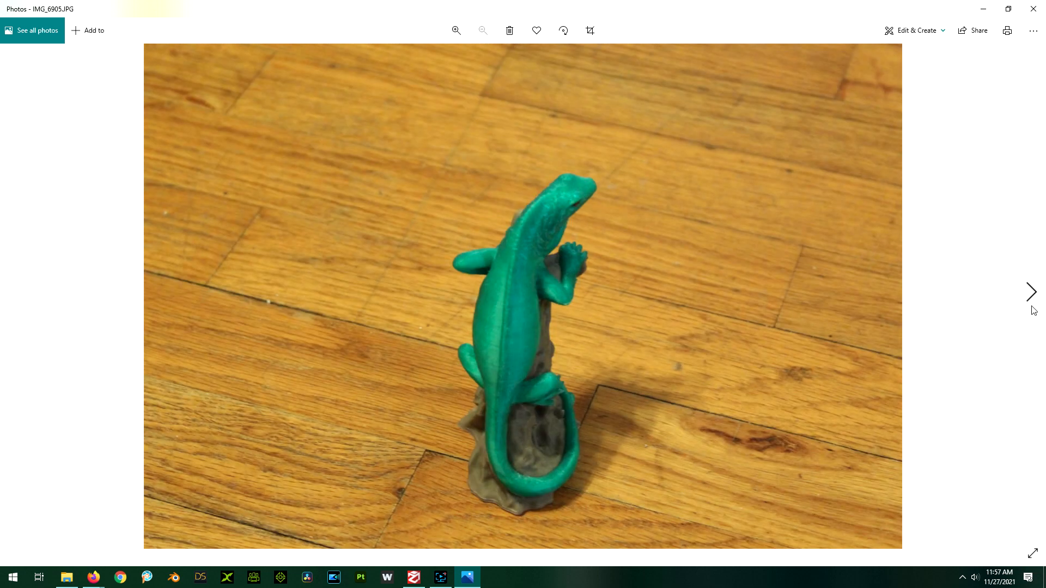
left_click(1031, 292)
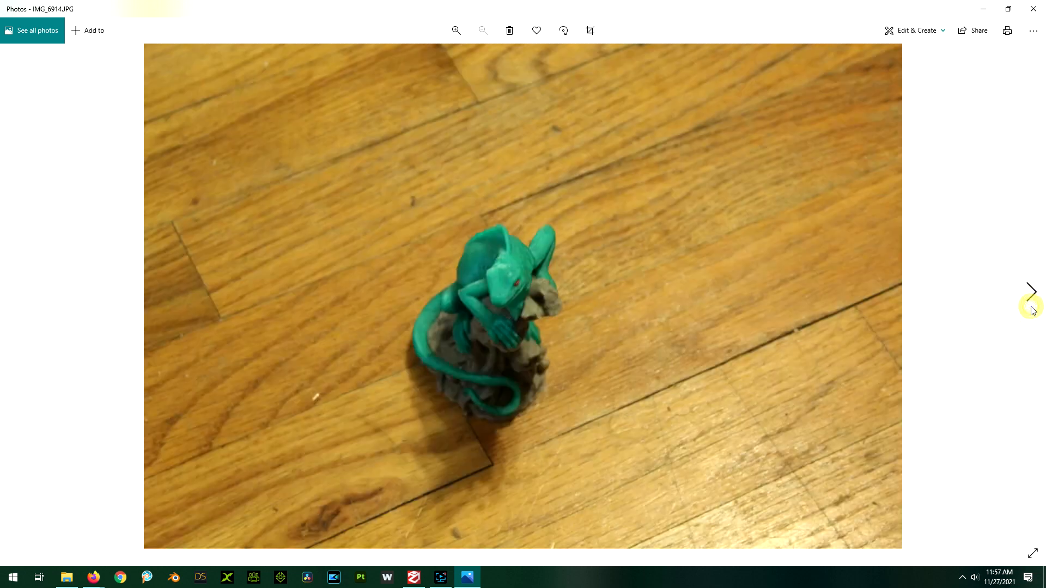
left_click(1030, 291)
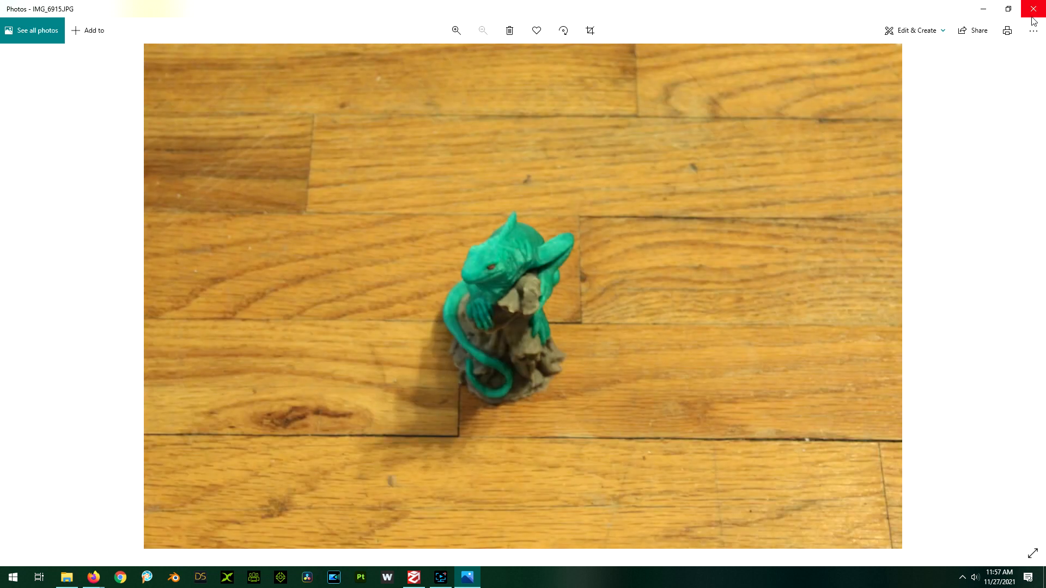
mouse_move(1034, 21)
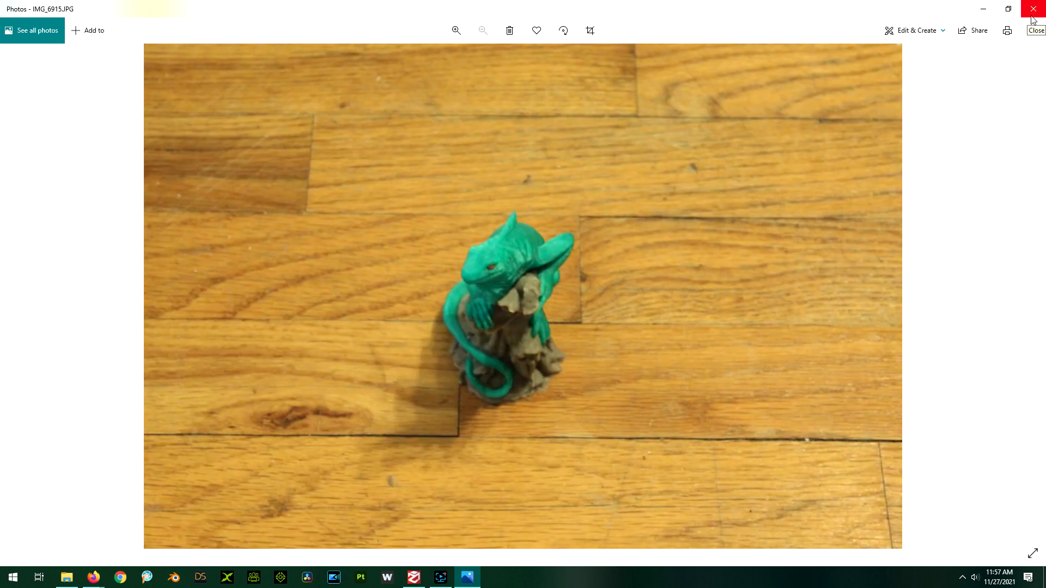
left_click(1037, 8)
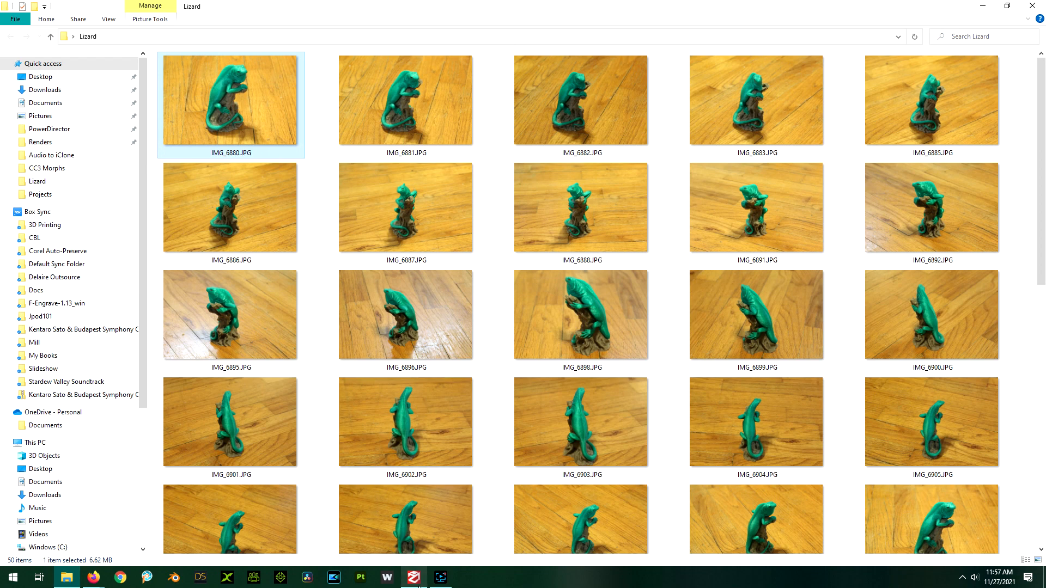
mouse_move(414, 577)
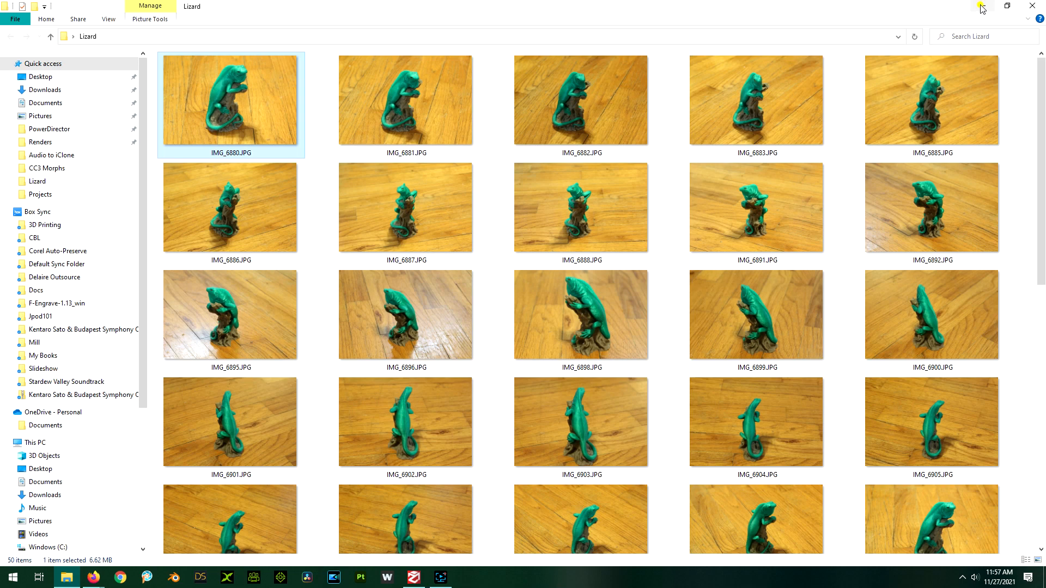
left_click(439, 578)
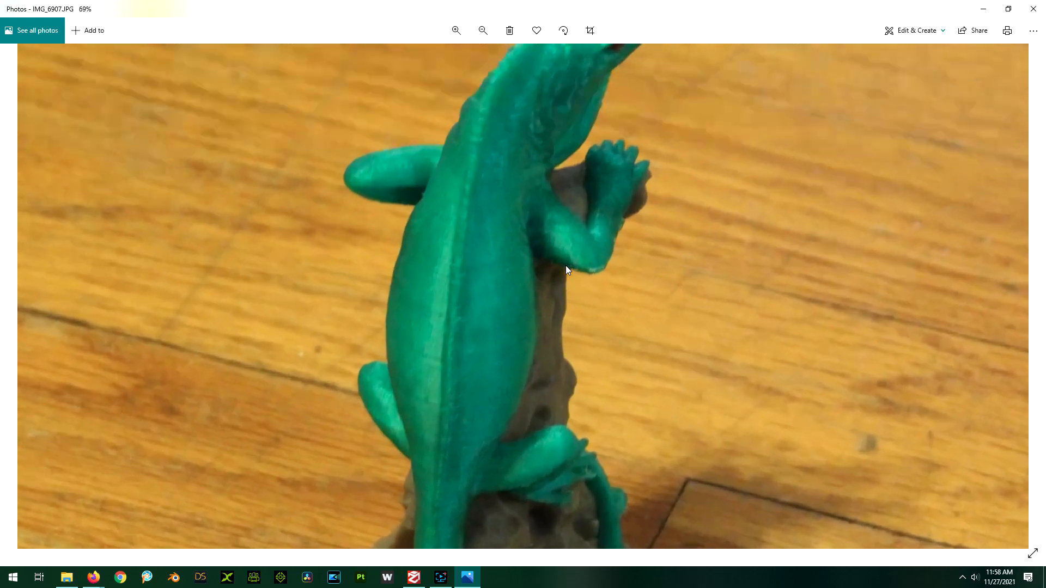
Zoom the IMG_6907 lizard photo in Windows Photos back out to full view
left_click(481, 31)
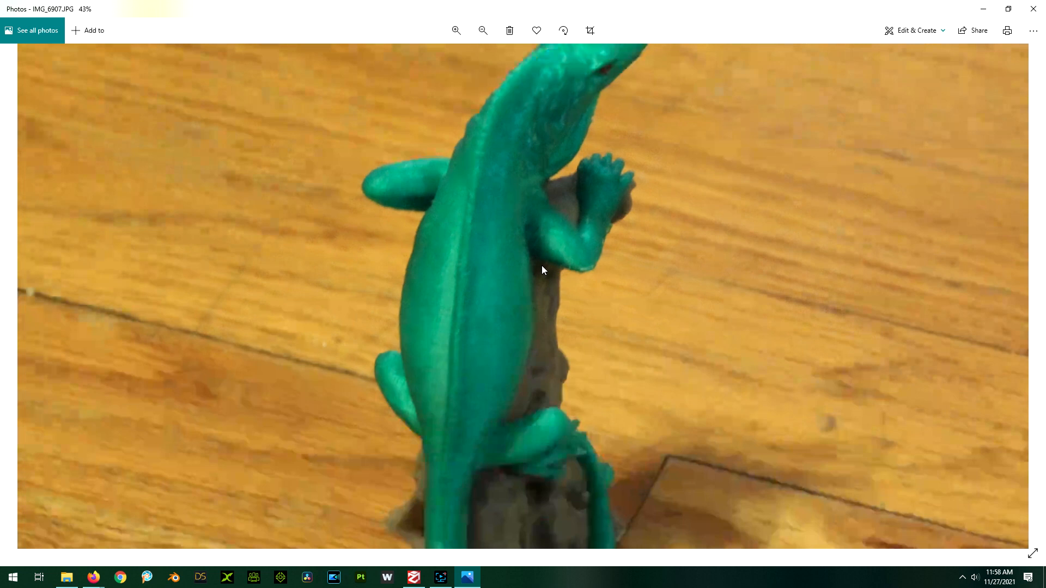
left_click(482, 30)
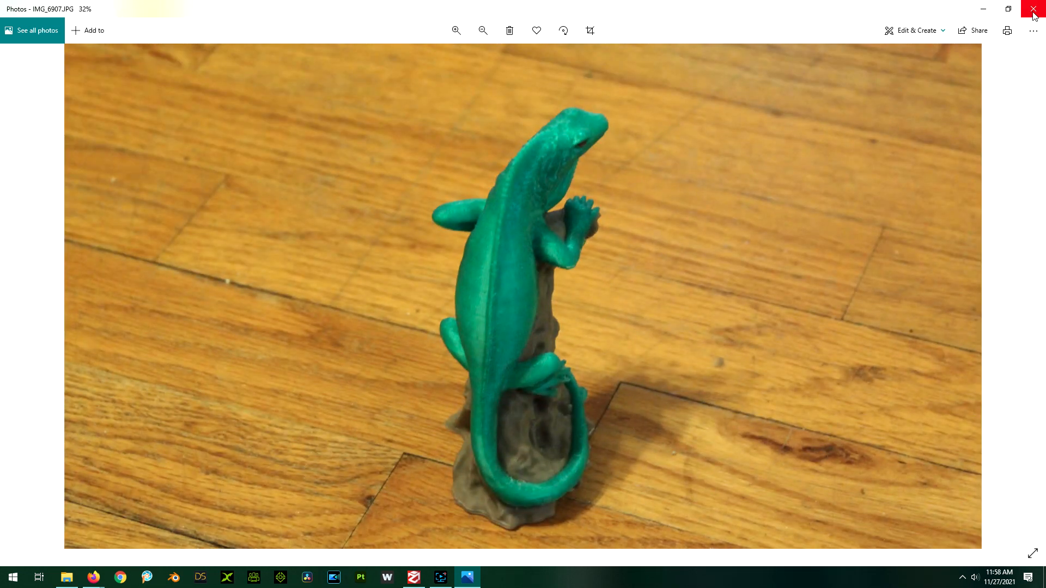
mouse_move(985, 8)
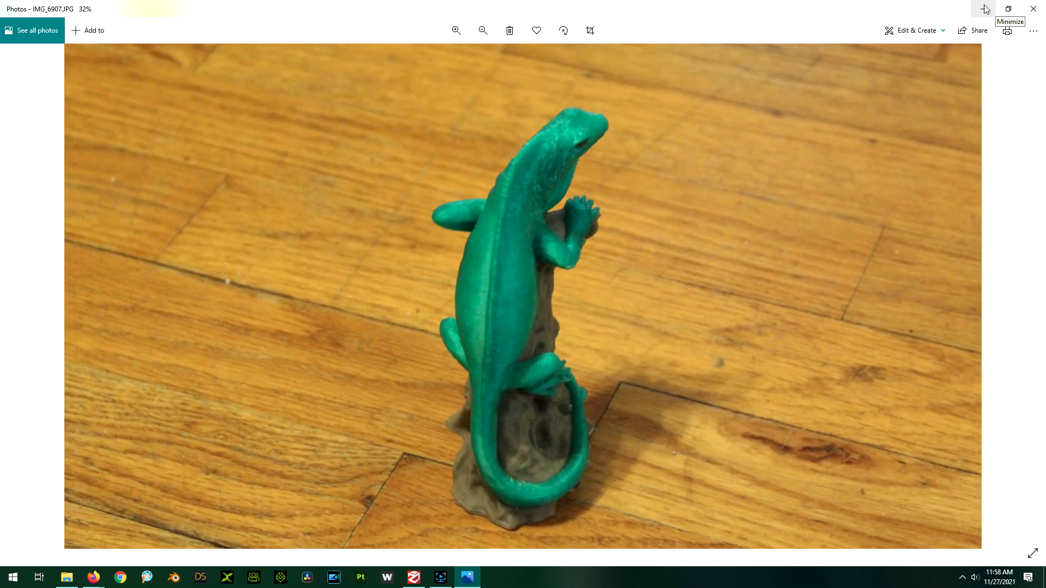
mouse_move(1020, 276)
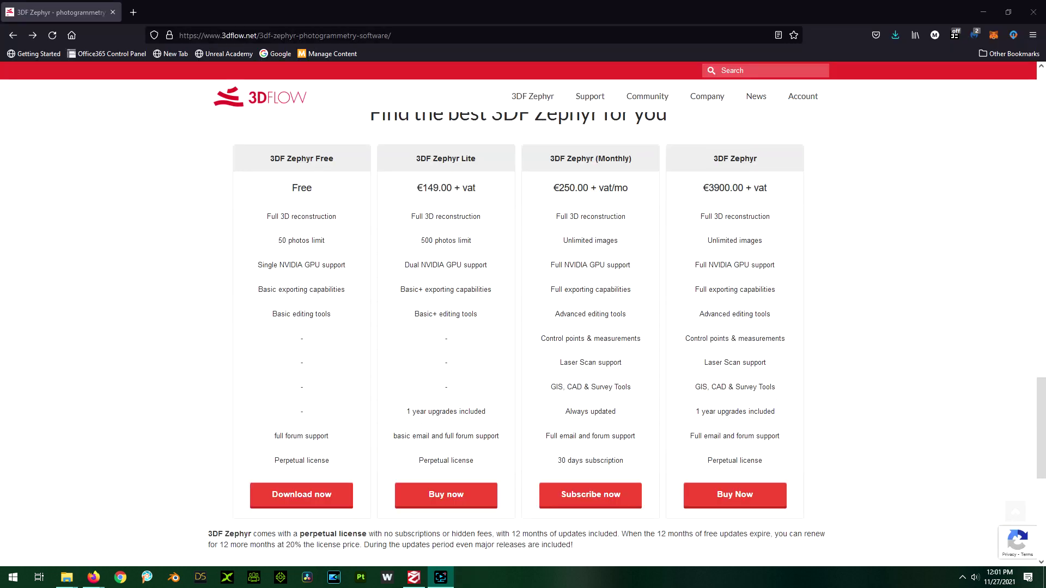
mouse_move(87, 204)
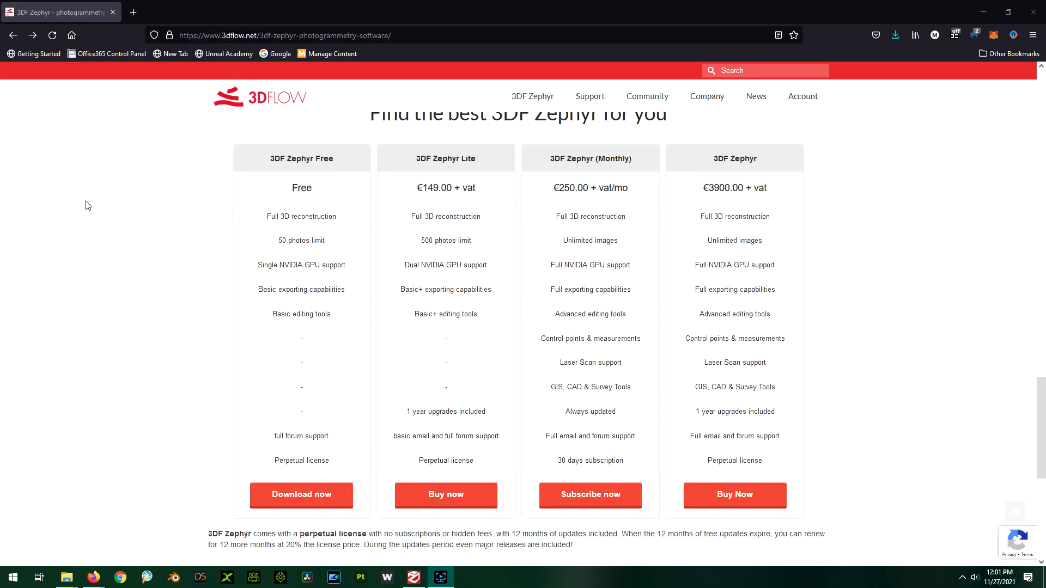
mouse_move(375, 149)
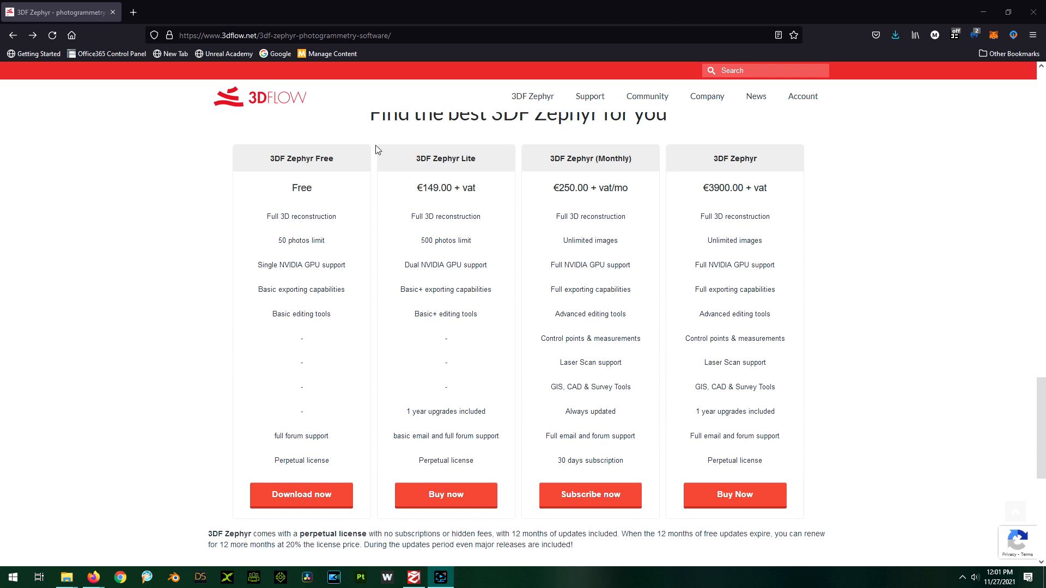
mouse_move(463, 390)
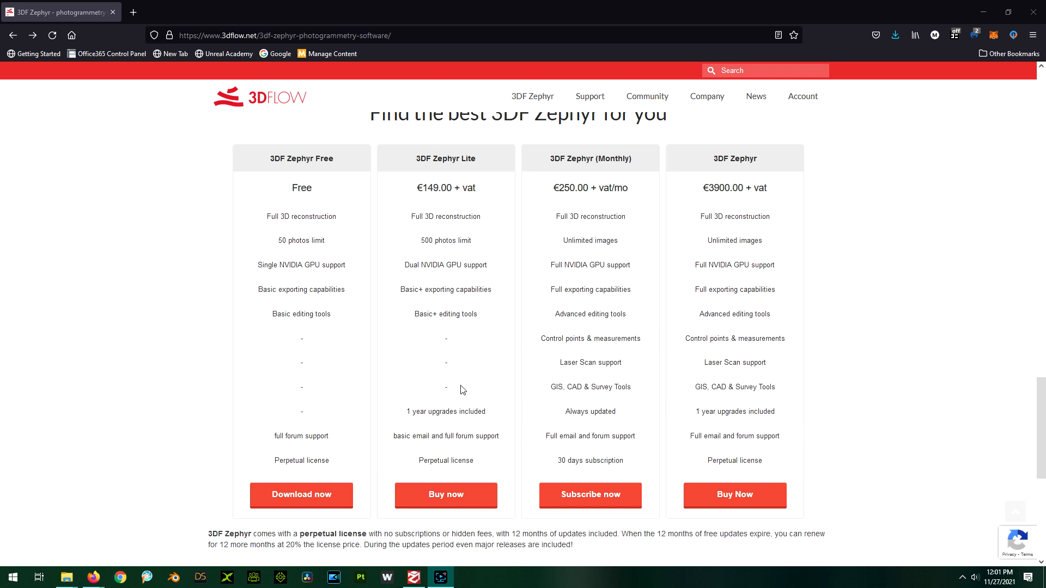
mouse_move(466, 201)
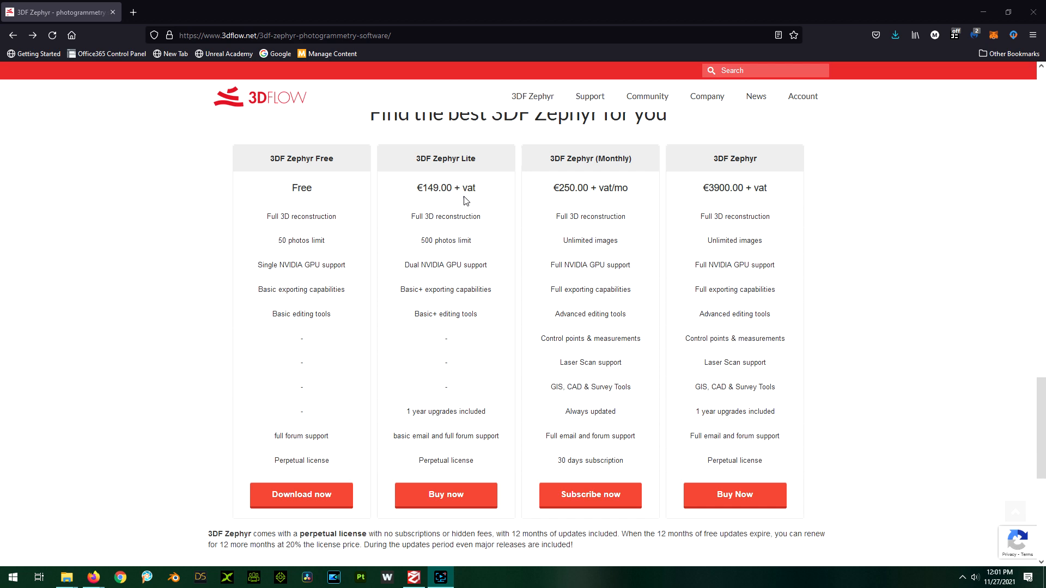
mouse_move(270, 115)
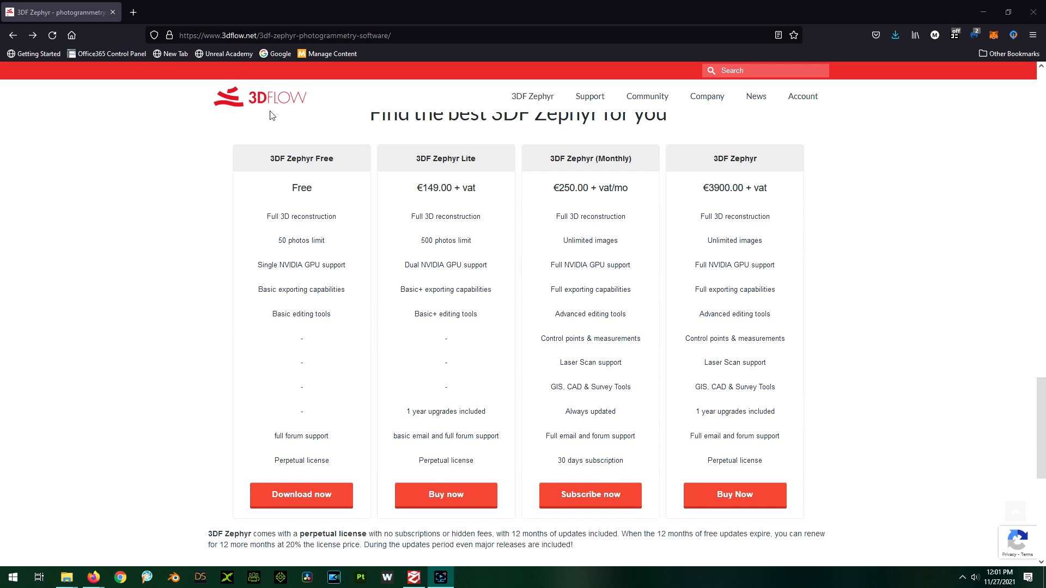
Open the Black Friday 2021 deal page from the 3DFlow home page banner
left_click(260, 97)
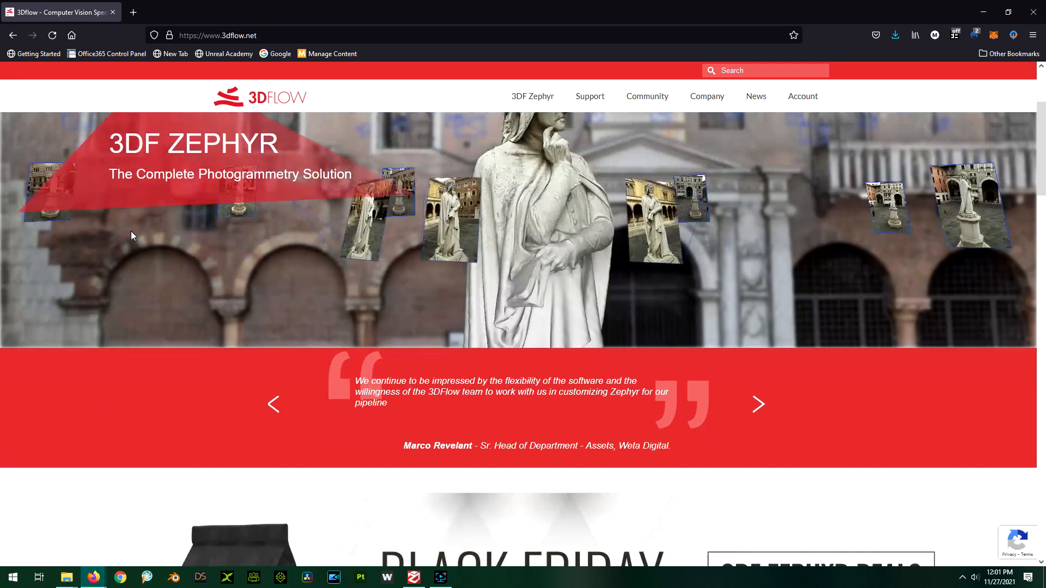
scroll("down", 3)
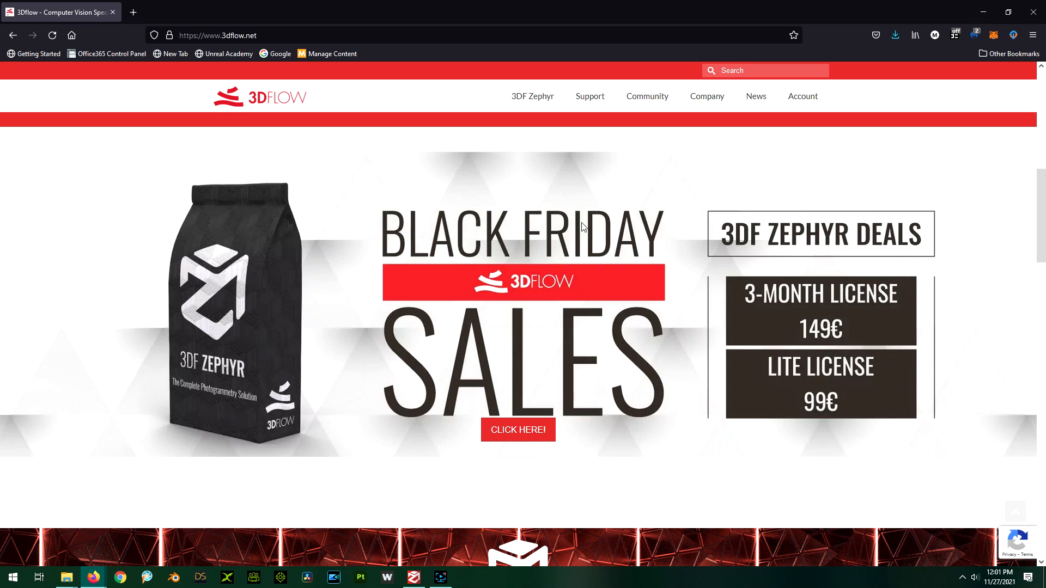
mouse_move(518, 430)
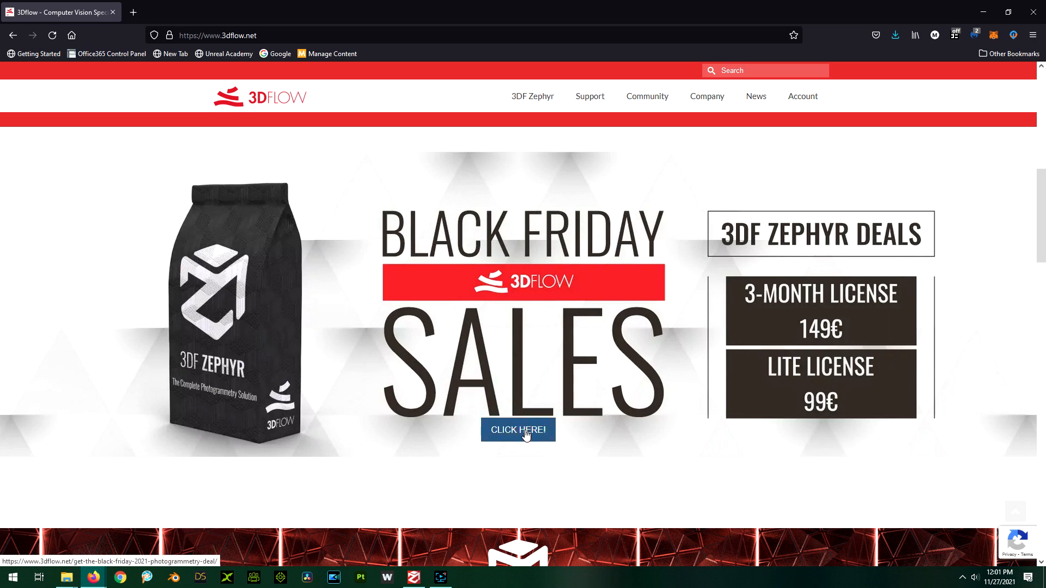
left_click(518, 430)
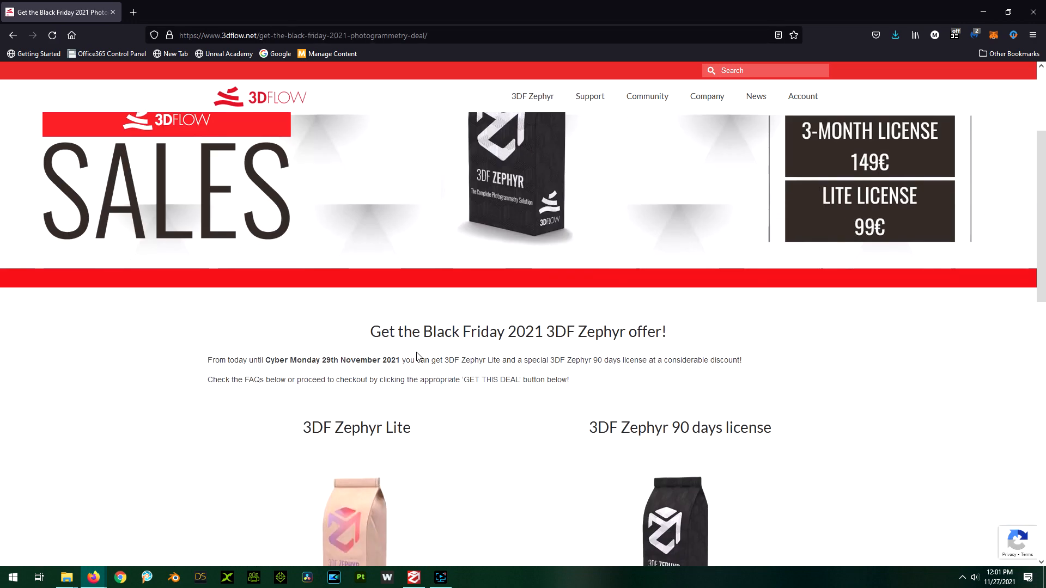
scroll("down", 3)
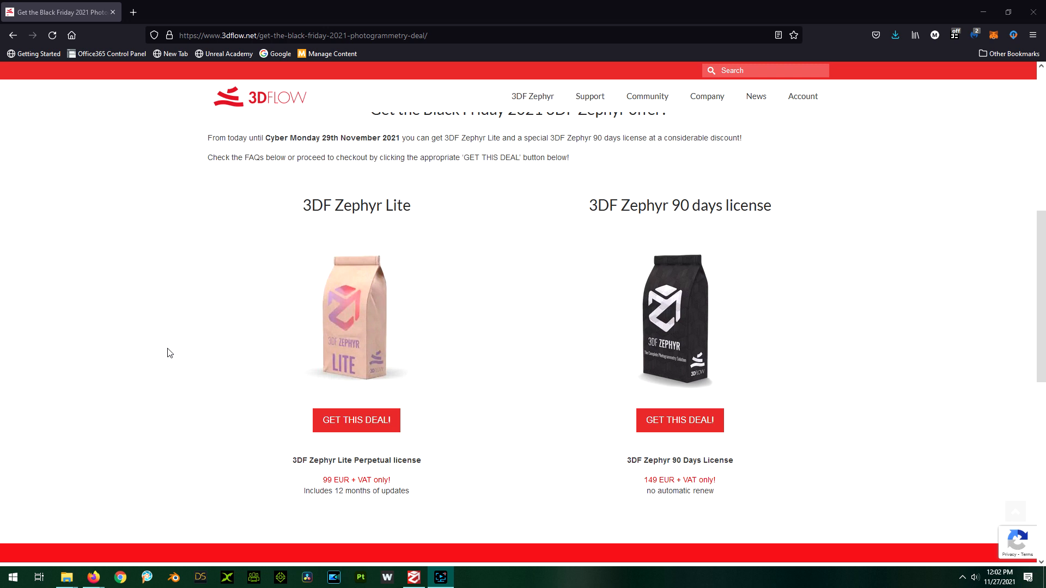
mouse_move(477, 302)
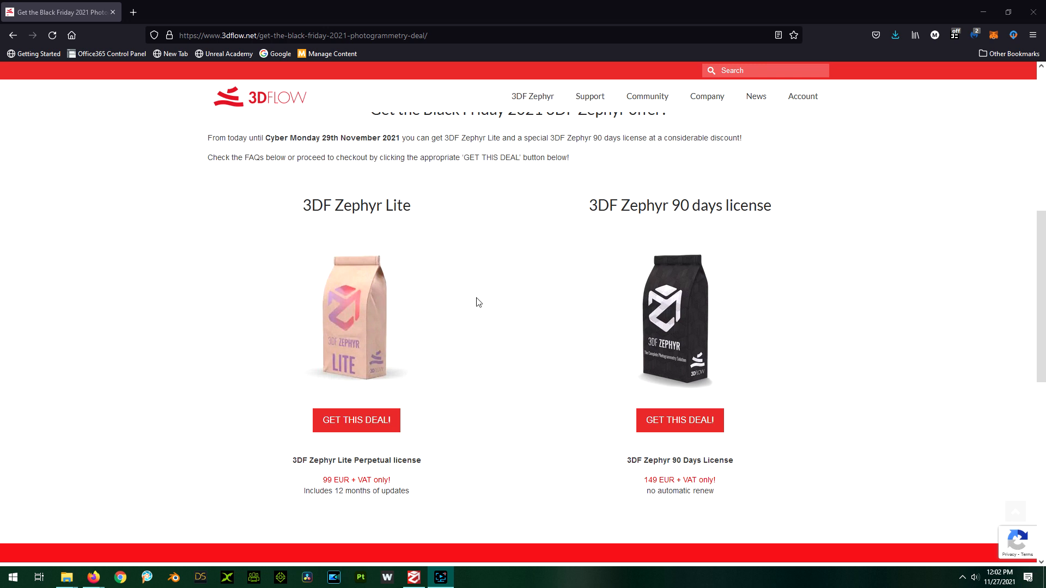
mouse_move(479, 326)
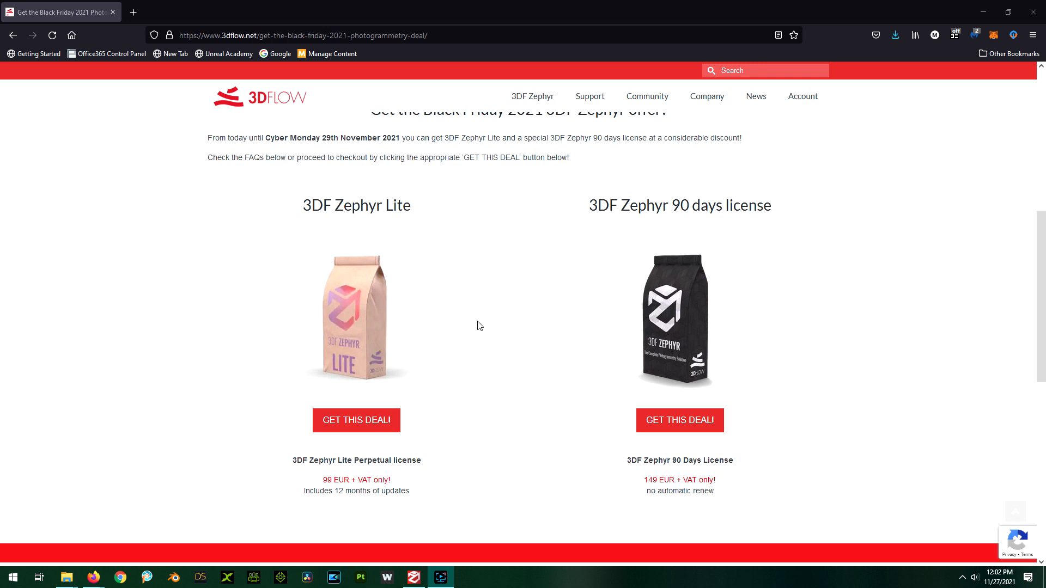
mouse_move(720, 250)
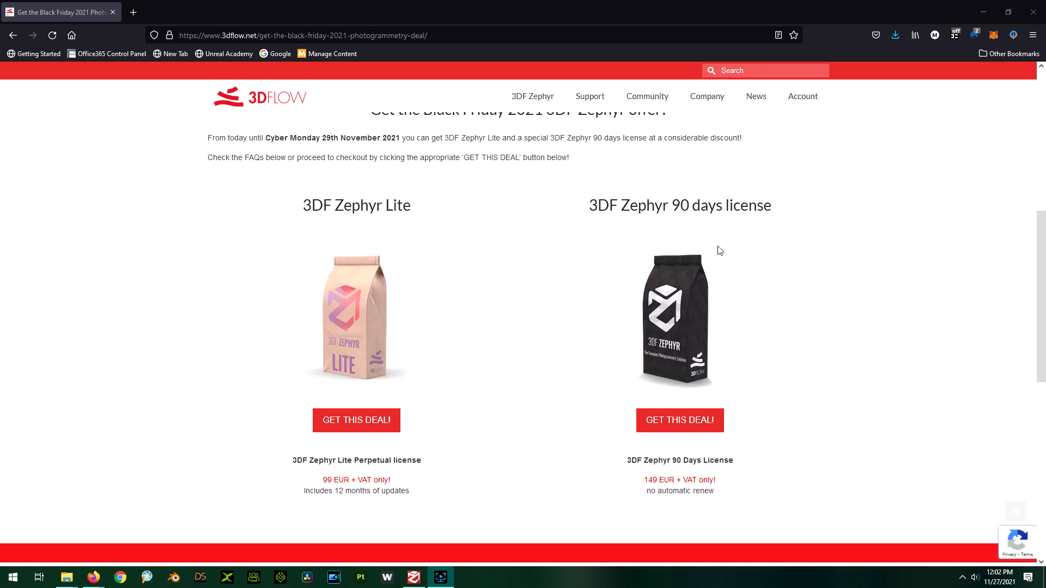
mouse_move(779, 254)
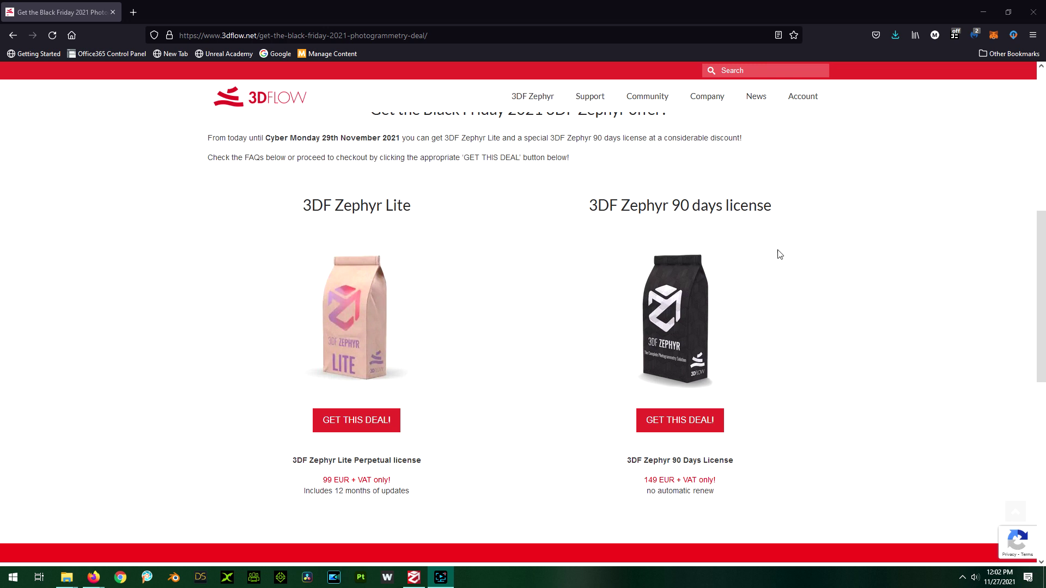
mouse_move(632, 490)
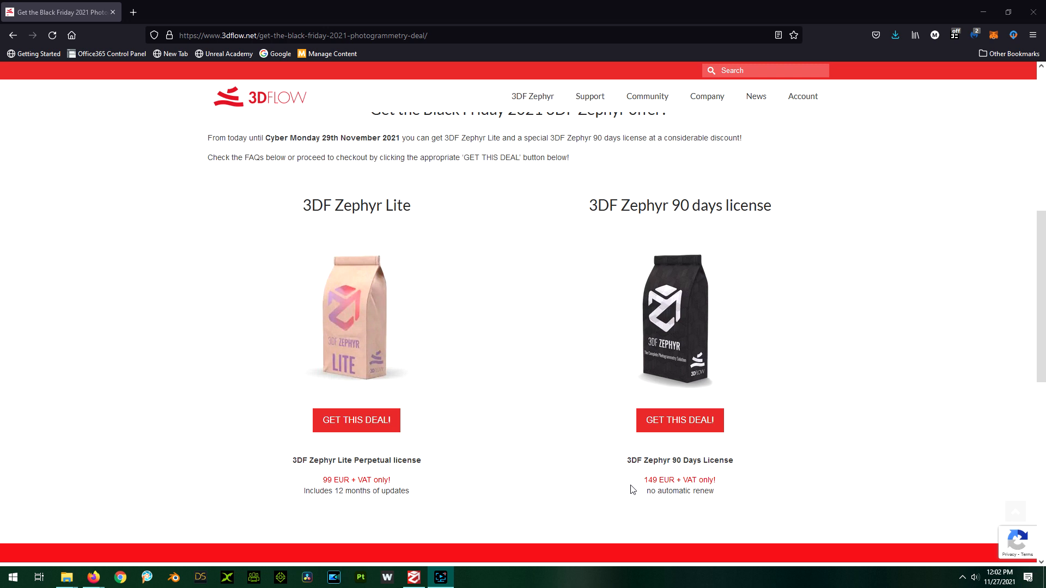
mouse_move(699, 500)
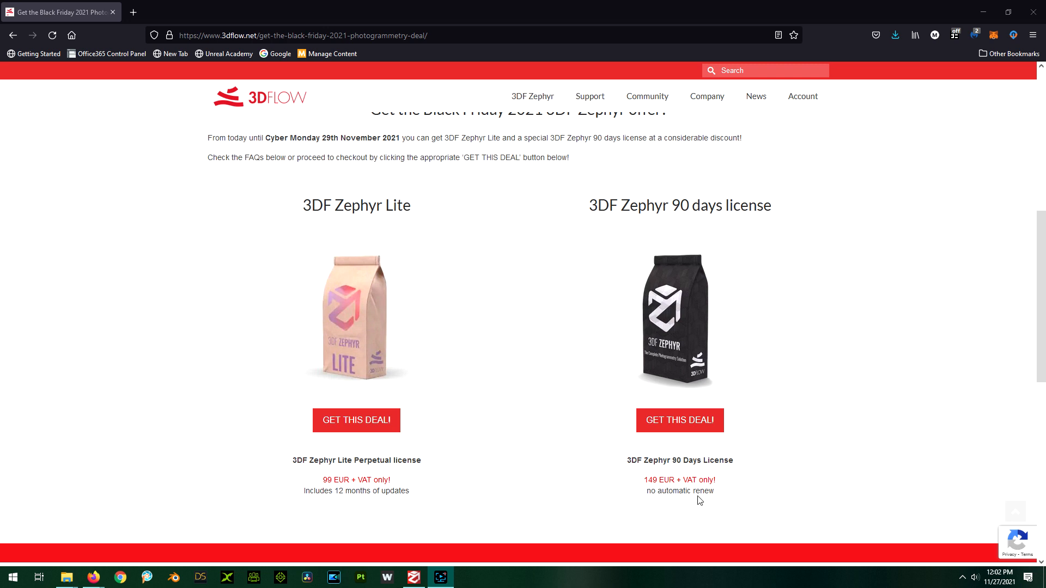
mouse_move(664, 314)
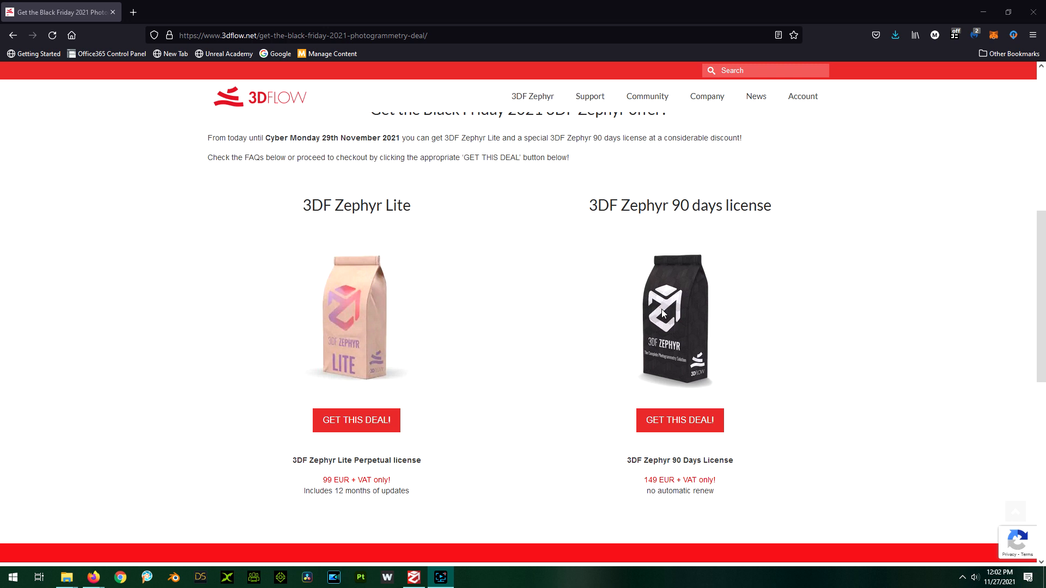
mouse_move(457, 324)
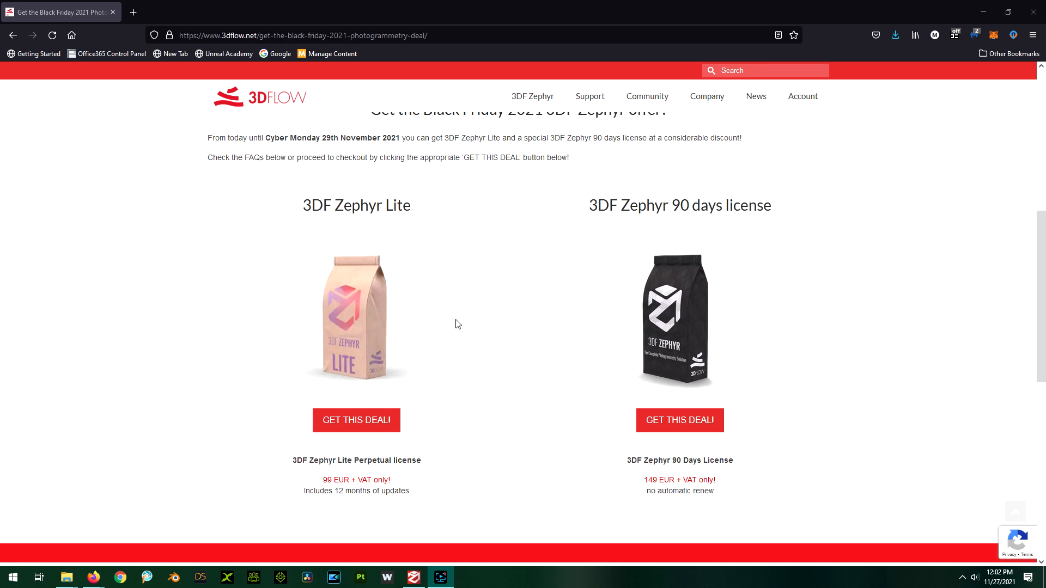
mouse_move(467, 295)
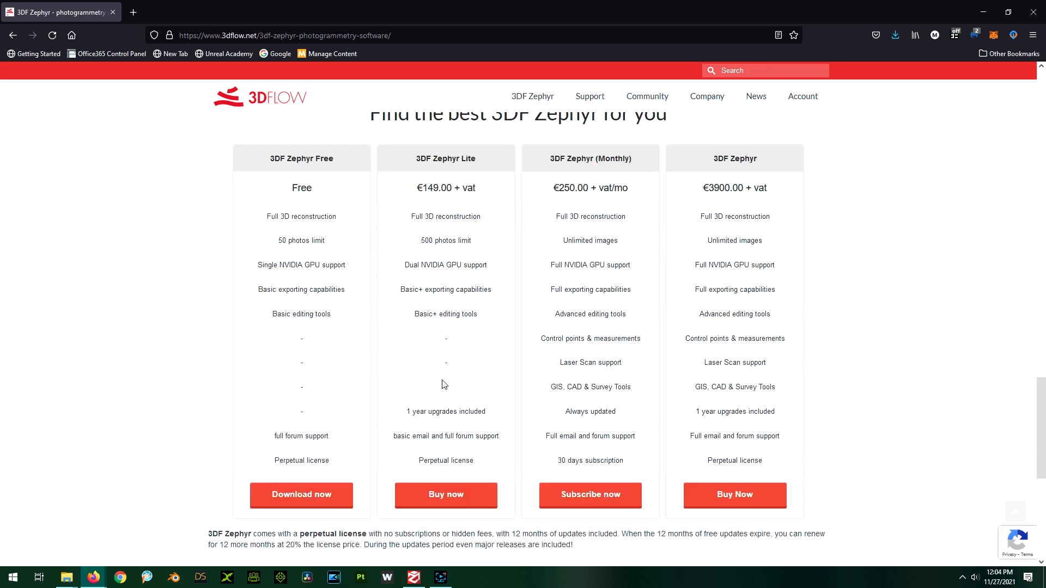
mouse_move(433, 350)
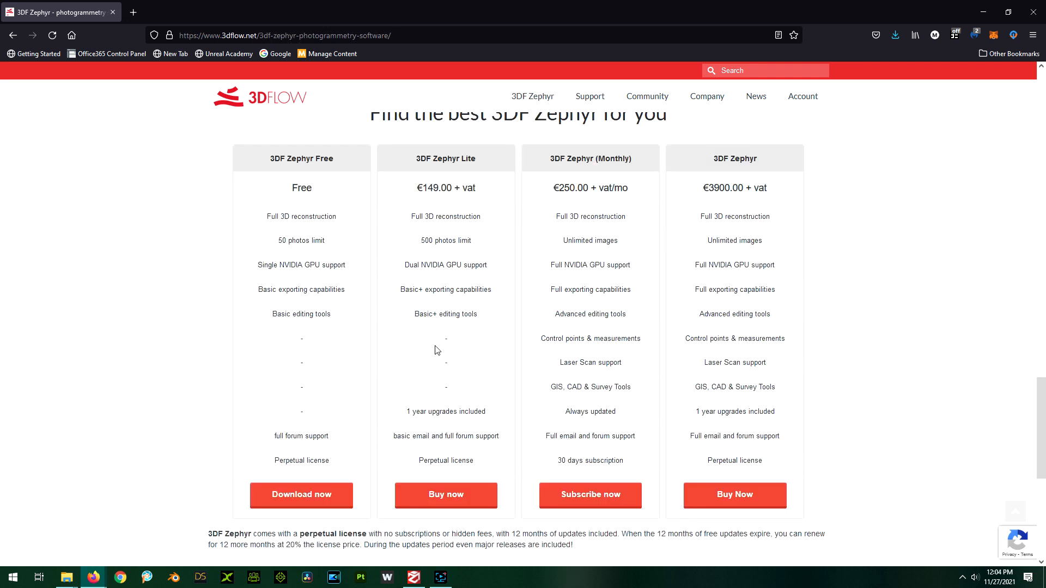
mouse_move(452, 329)
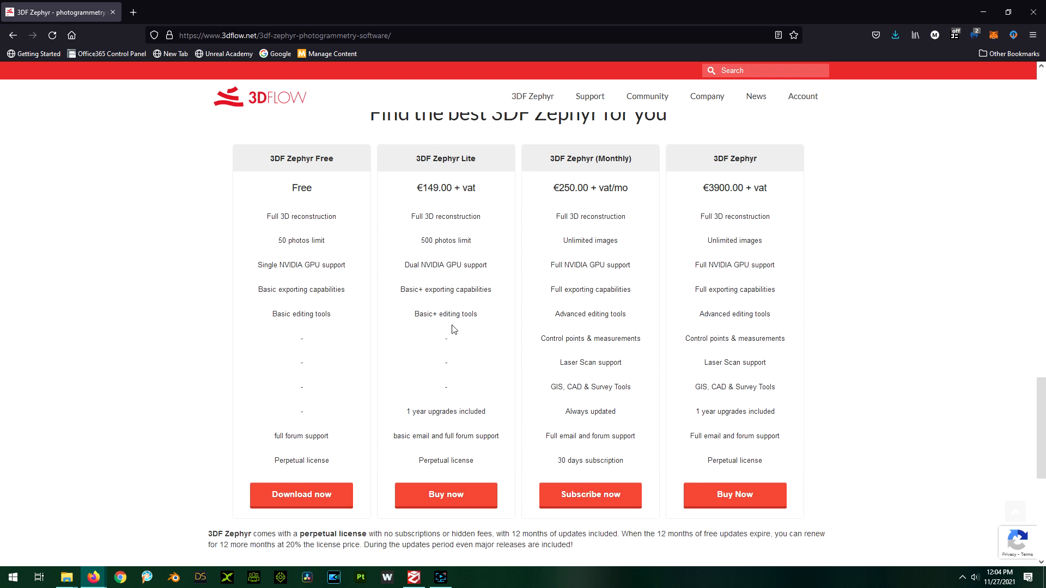
mouse_move(418, 327)
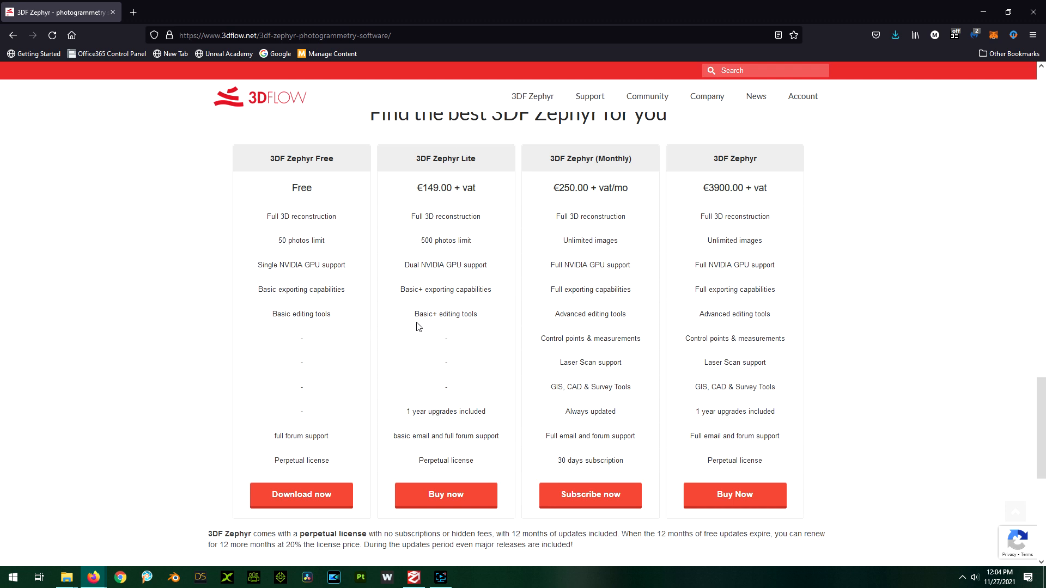
mouse_move(469, 263)
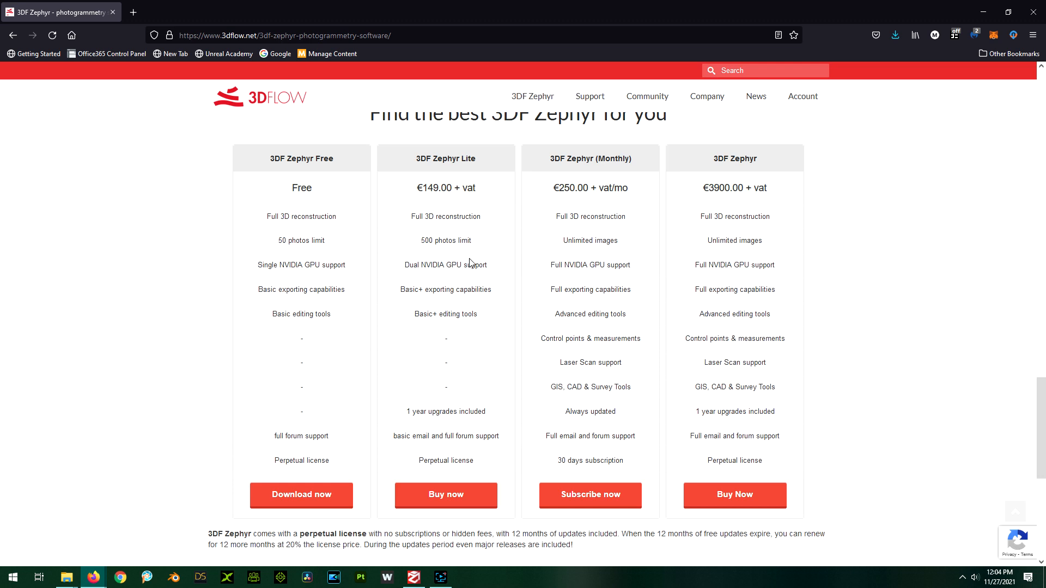
mouse_move(469, 326)
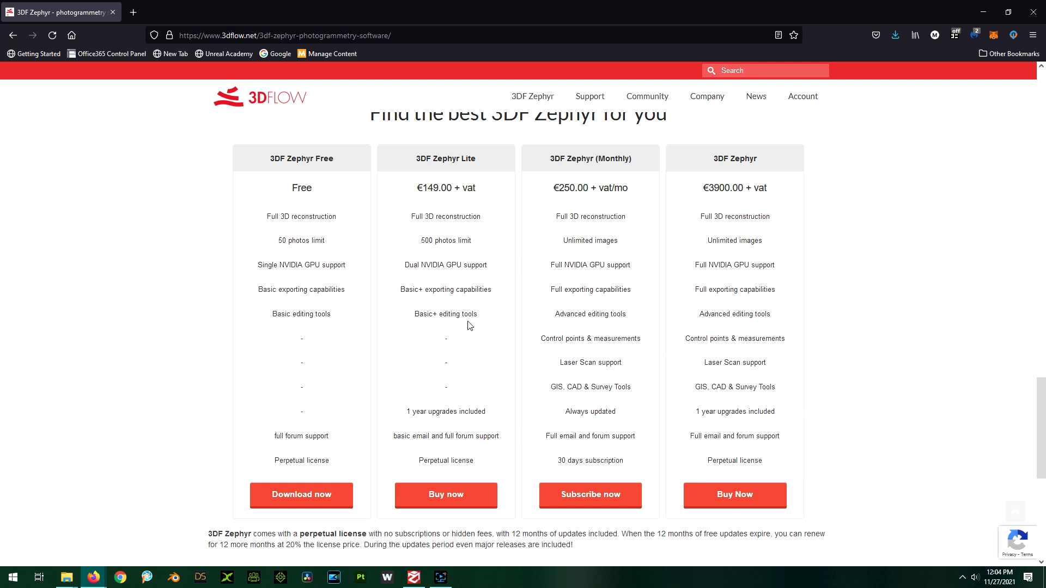
mouse_move(433, 306)
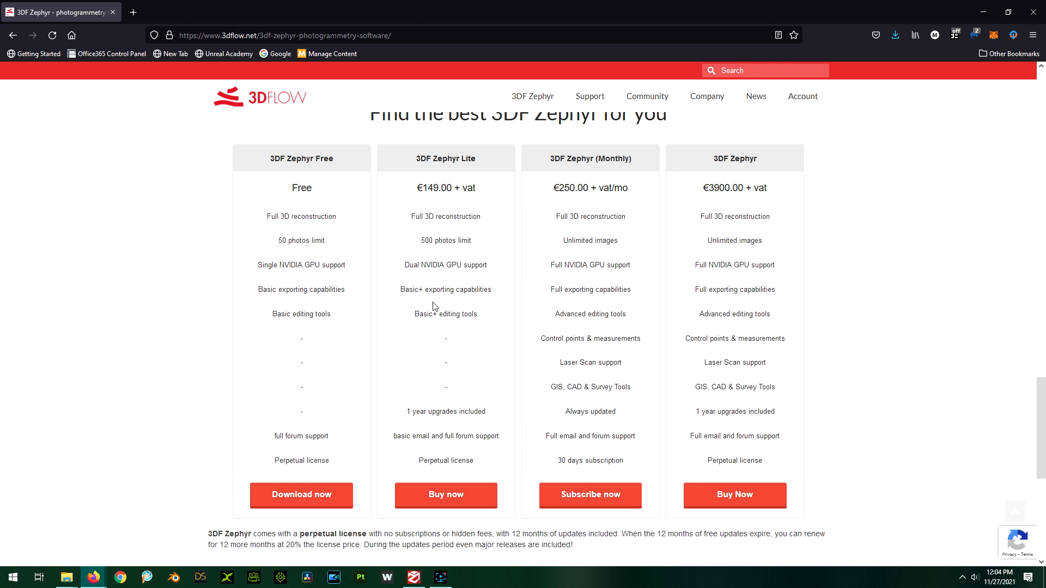
mouse_move(454, 300)
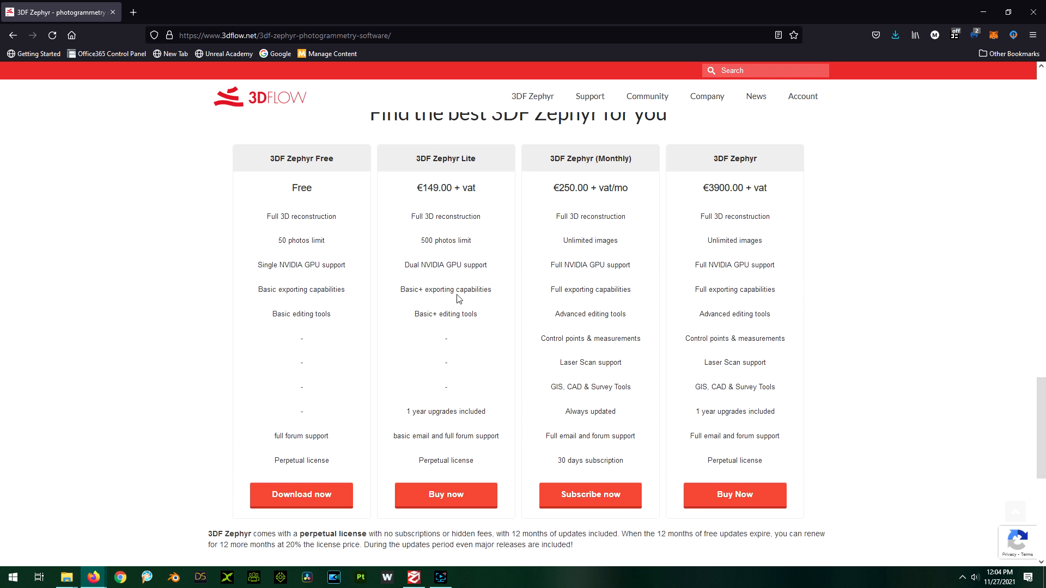
mouse_move(598, 303)
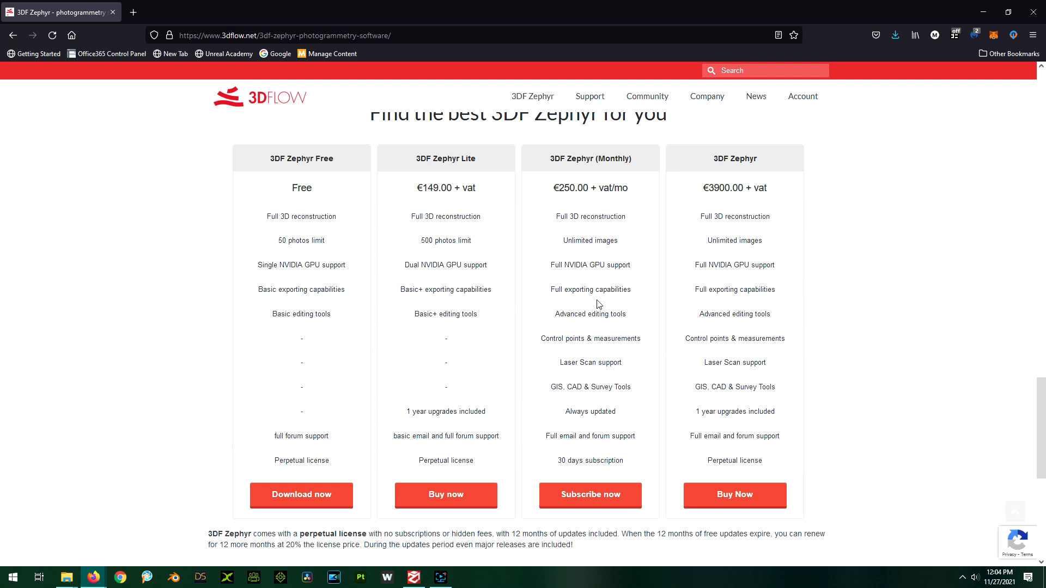
mouse_move(583, 292)
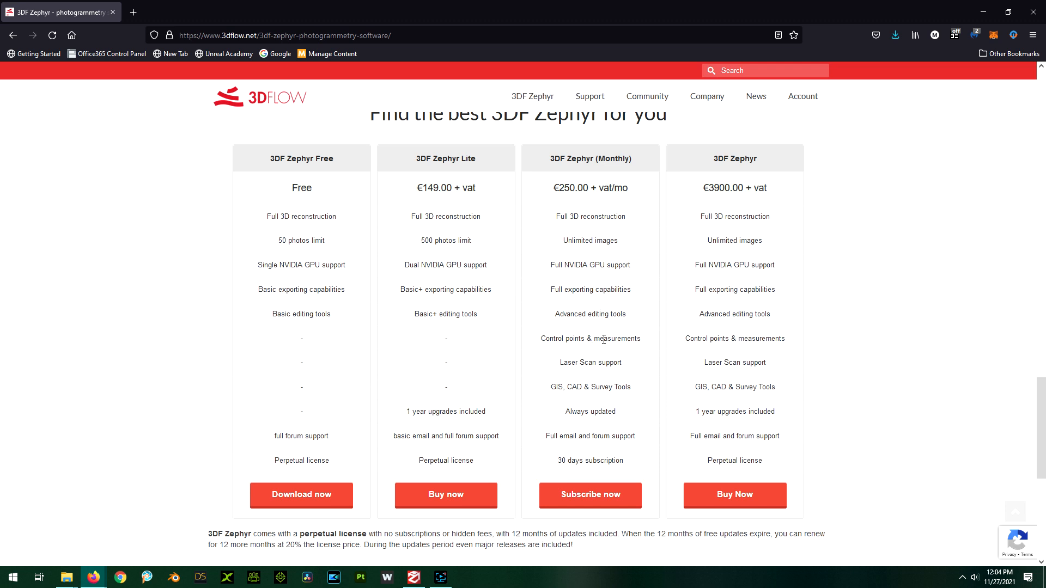
mouse_move(600, 385)
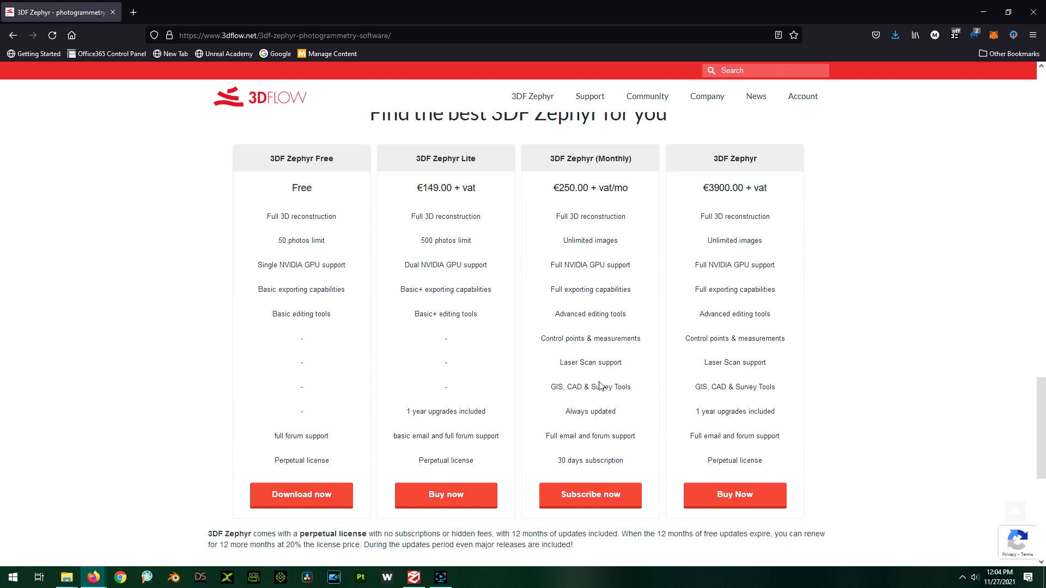
mouse_move(600, 362)
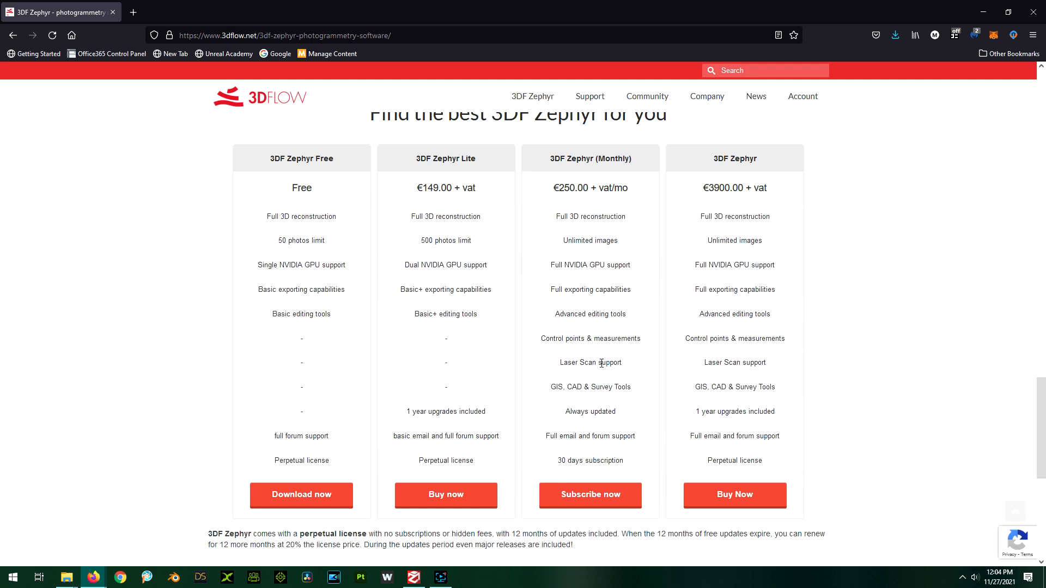
mouse_move(603, 350)
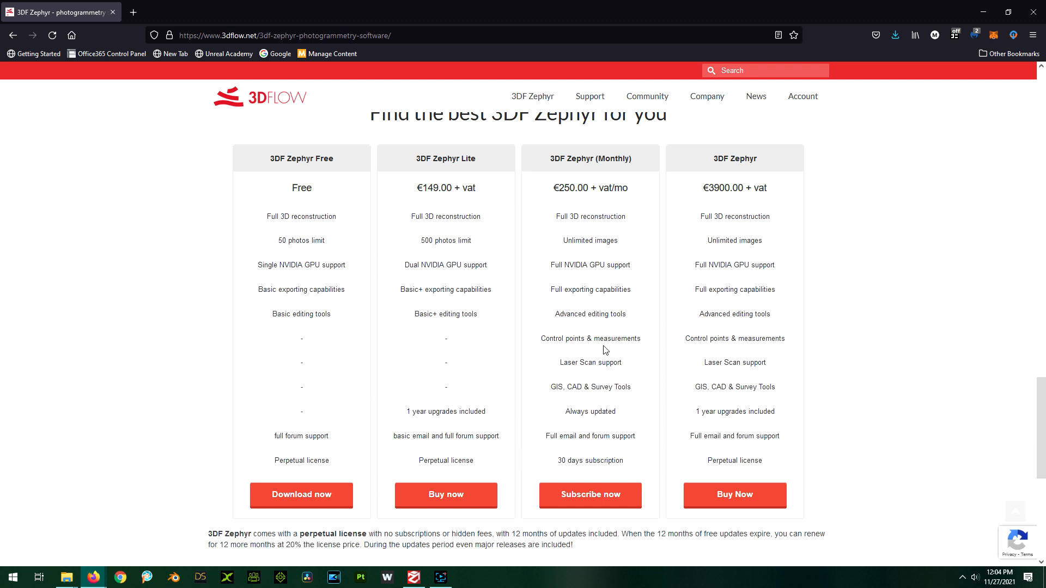
mouse_move(594, 372)
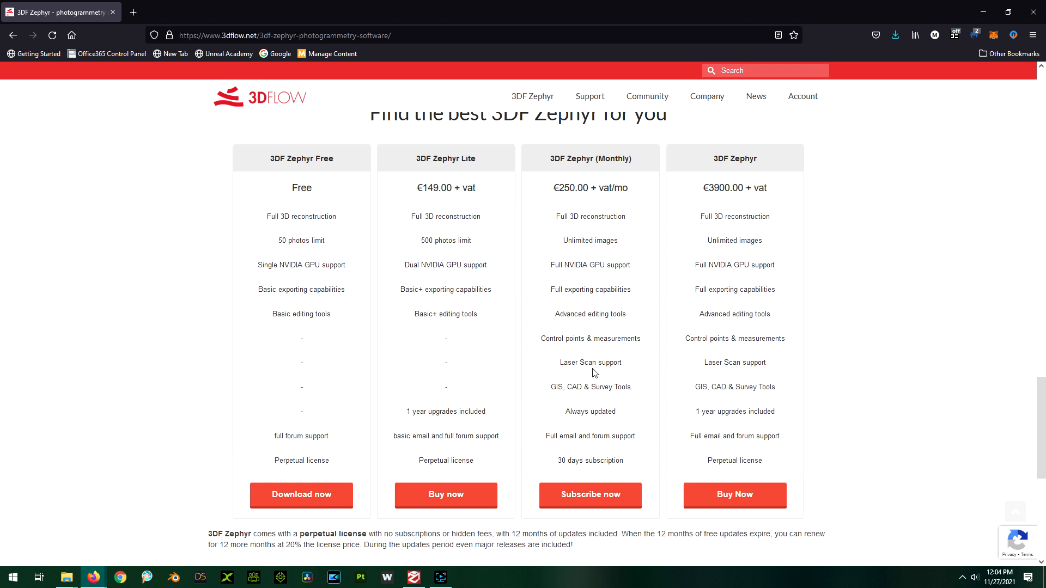
mouse_move(598, 389)
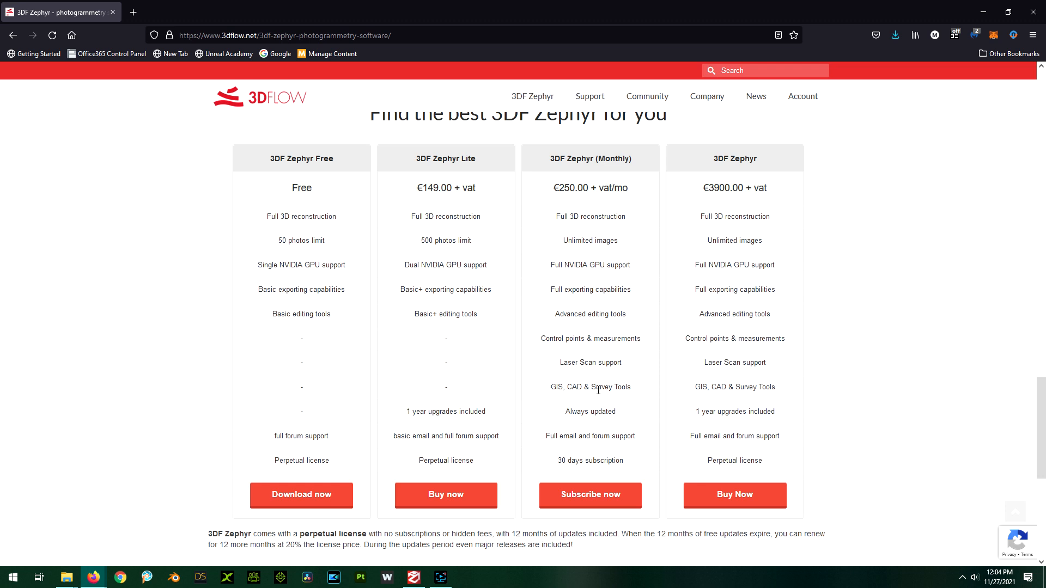
mouse_move(456, 255)
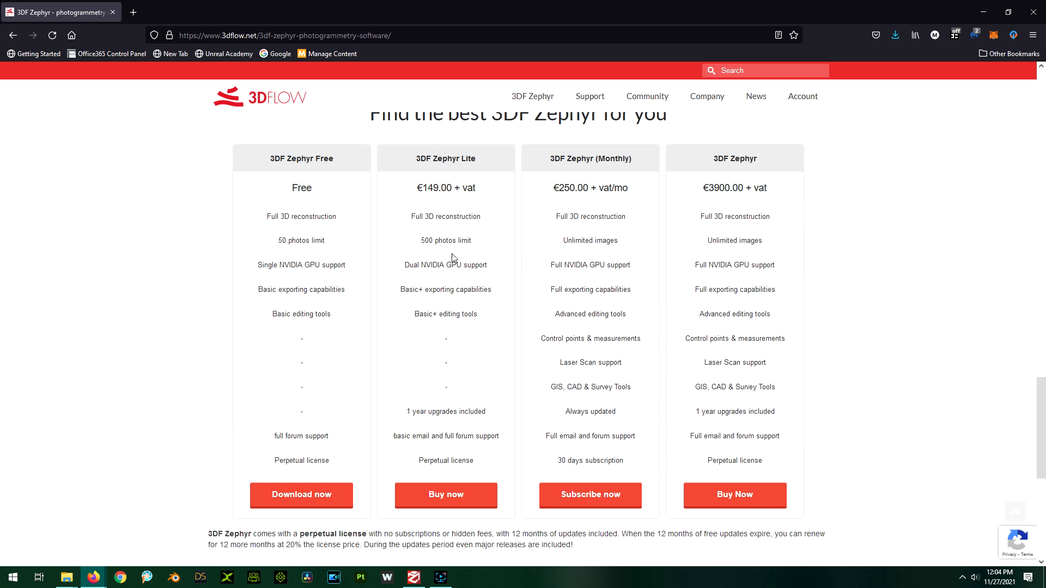
mouse_move(431, 327)
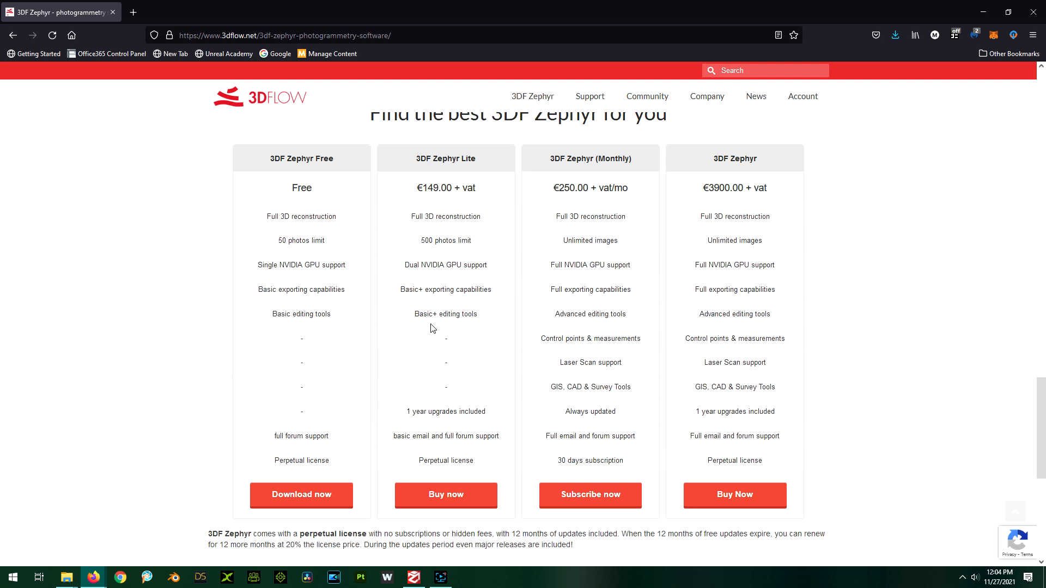
mouse_move(443, 288)
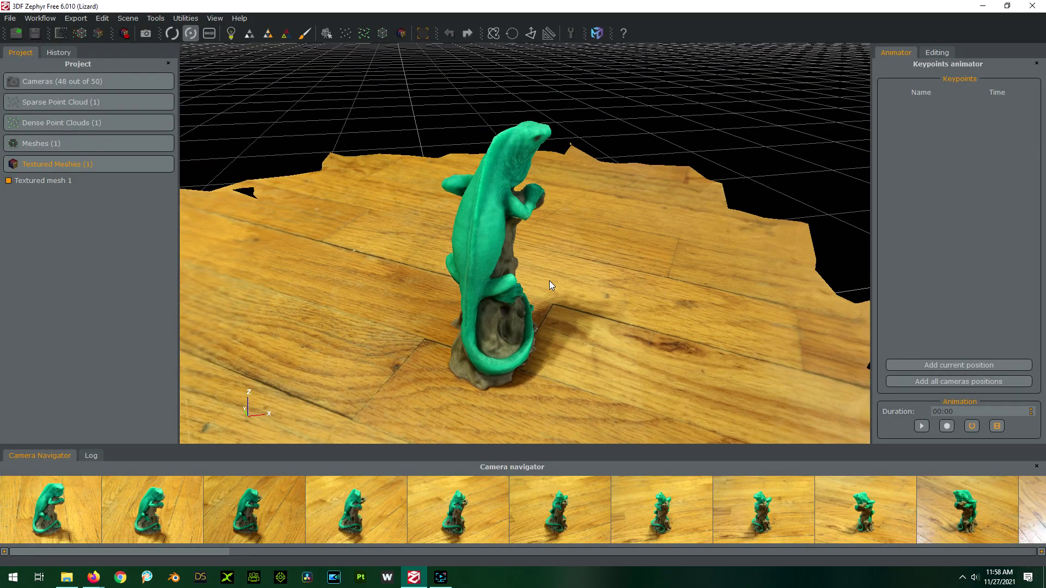
mouse_move(330, 572)
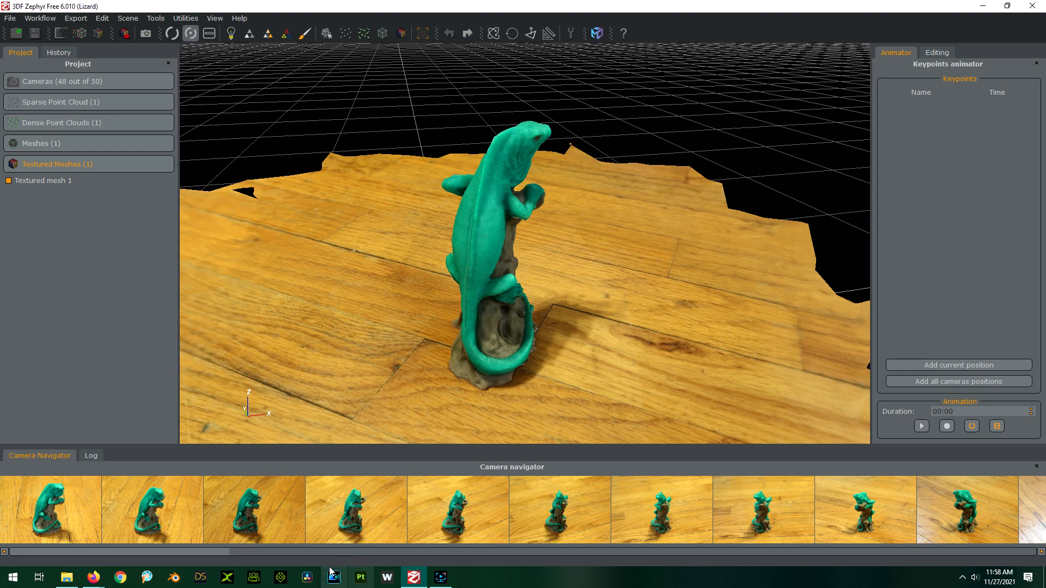
mouse_move(93, 576)
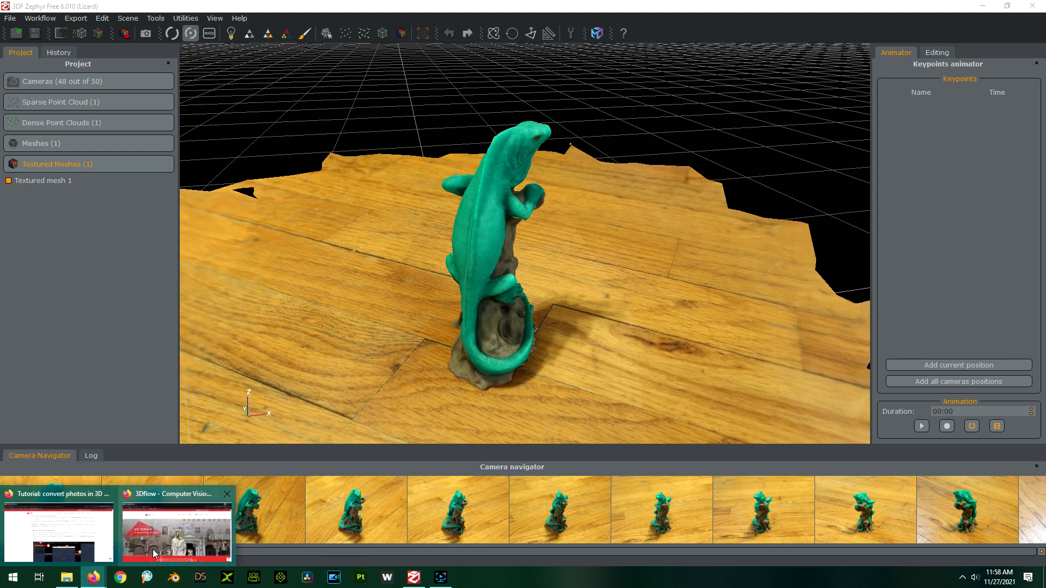
Switch back to 3DF Zephyr via the taskbar
left_click(176, 530)
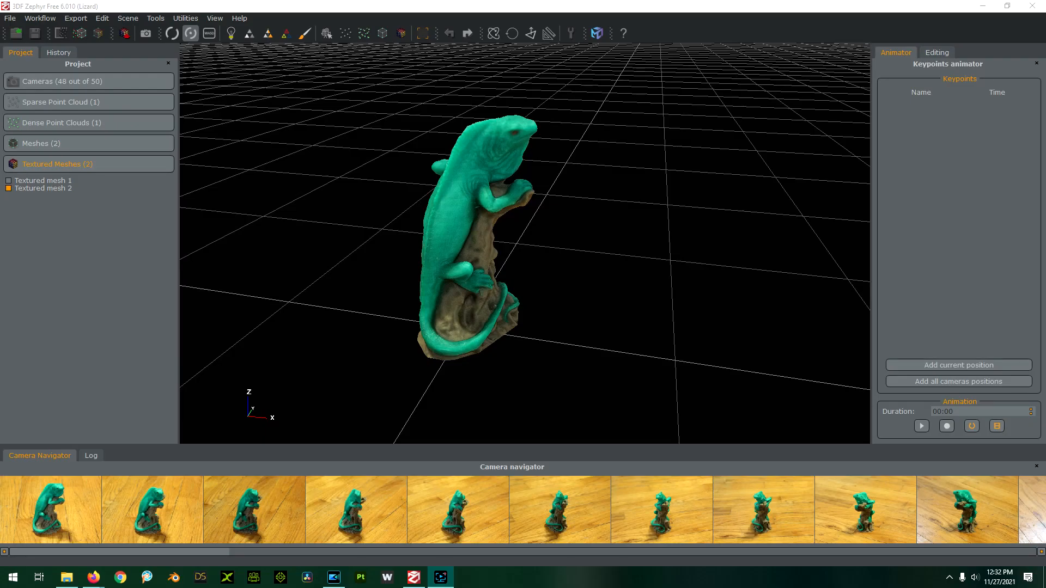
mouse_move(689, 351)
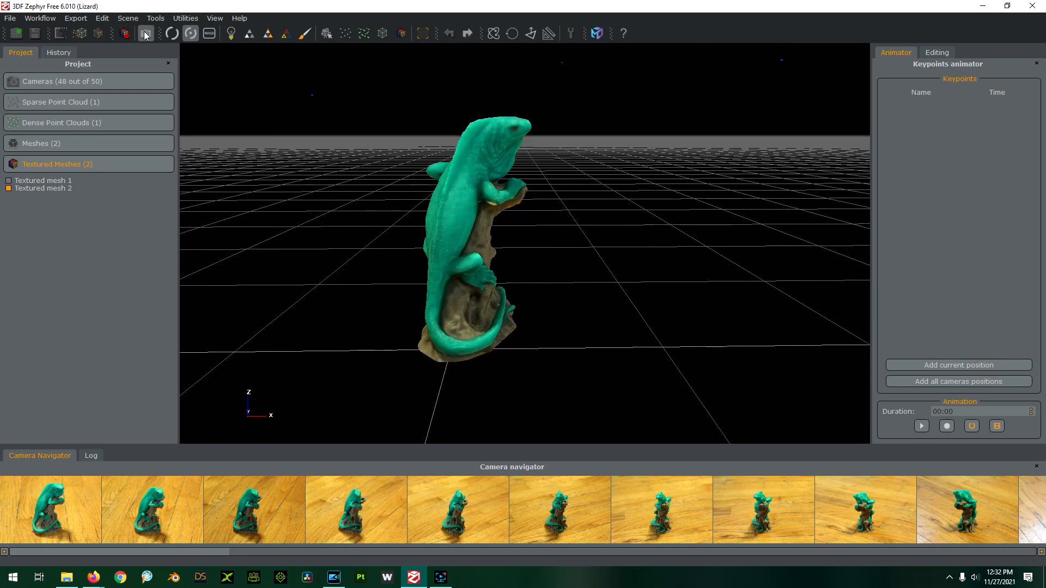
Open the Tools menu in 3DF Zephyr
left_click(155, 18)
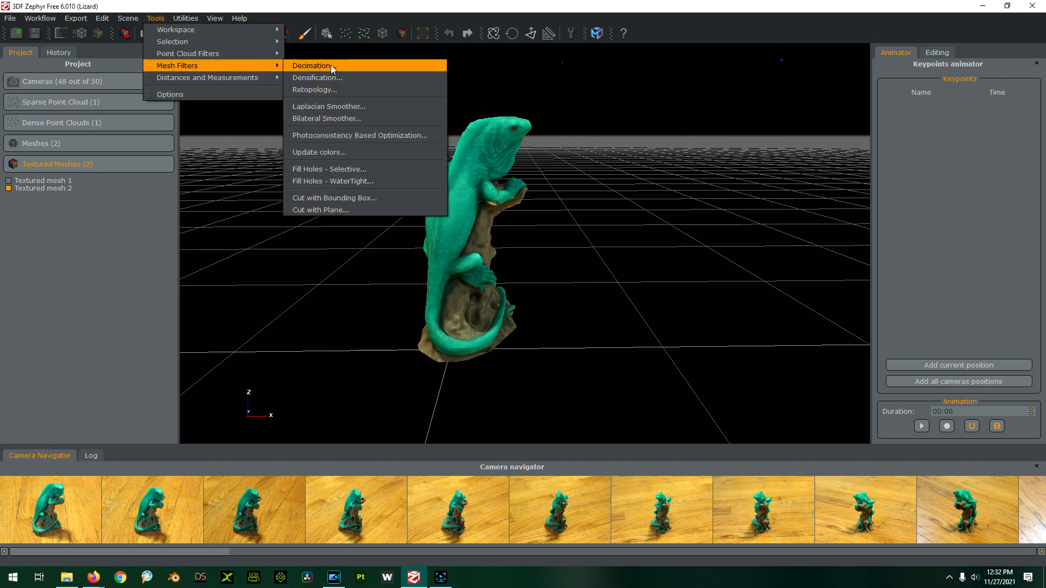
mouse_move(338, 203)
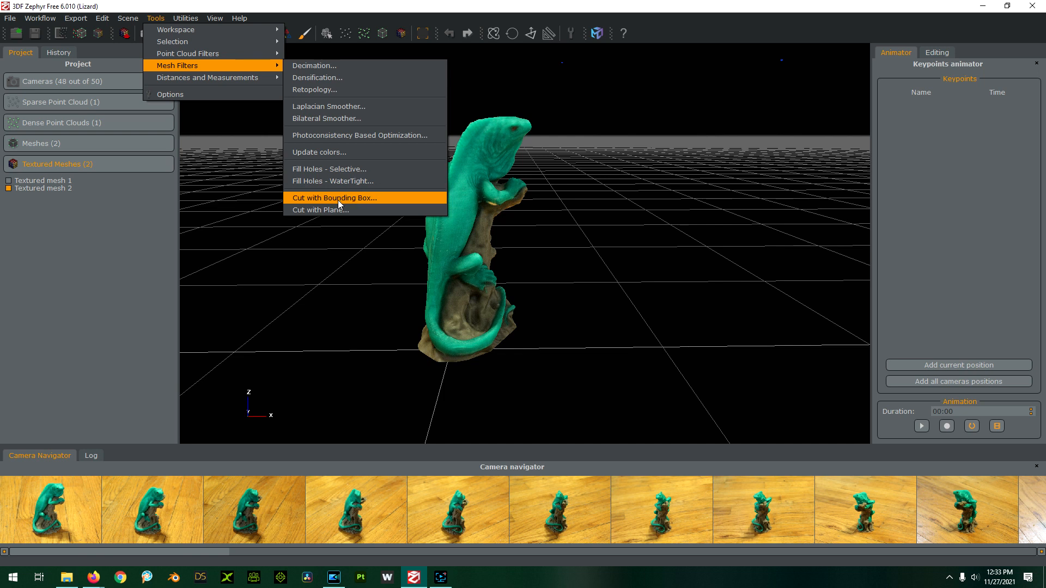
mouse_move(367, 202)
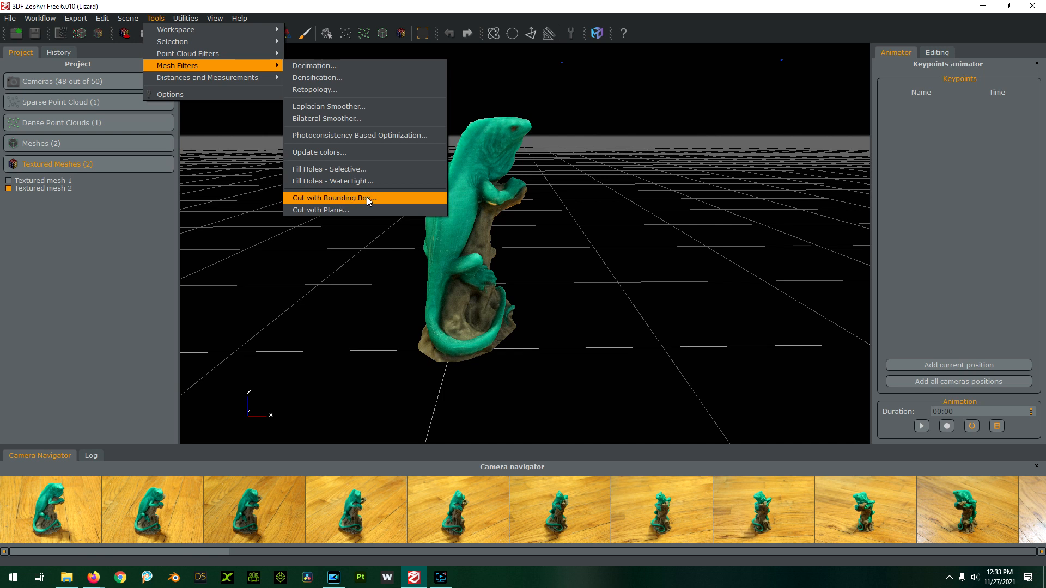
mouse_move(501, 354)
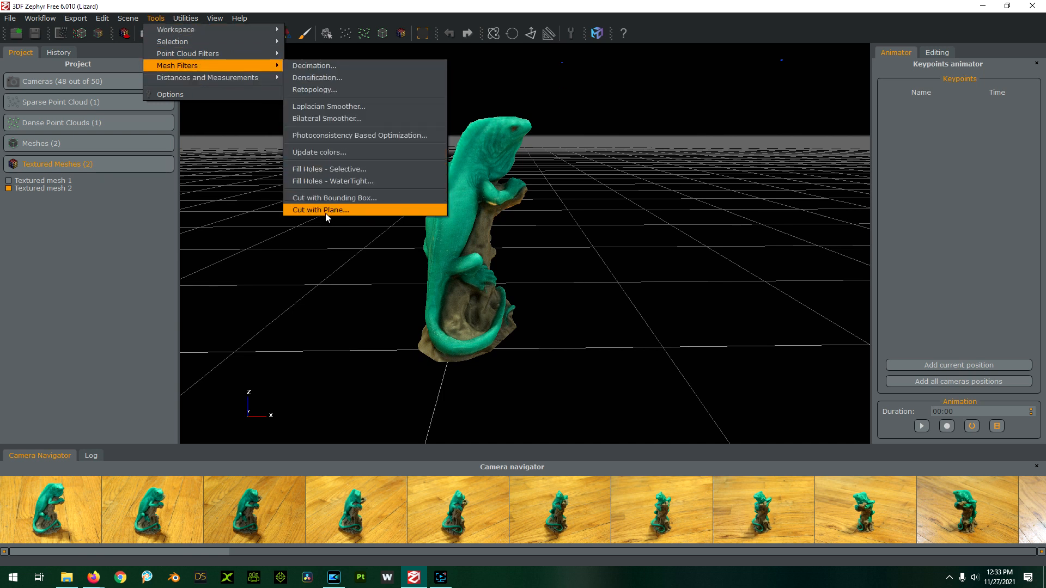
mouse_move(332, 181)
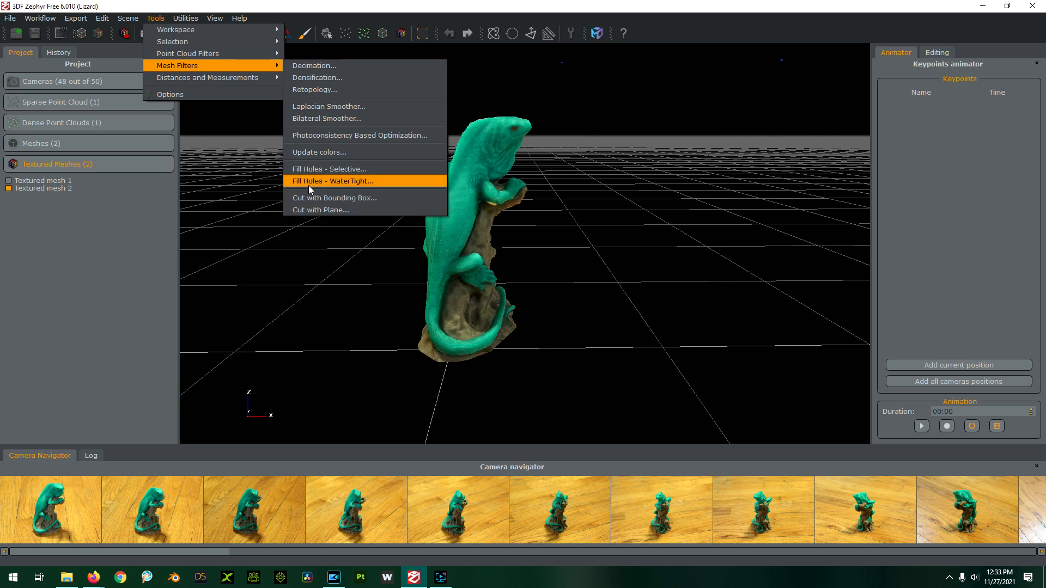